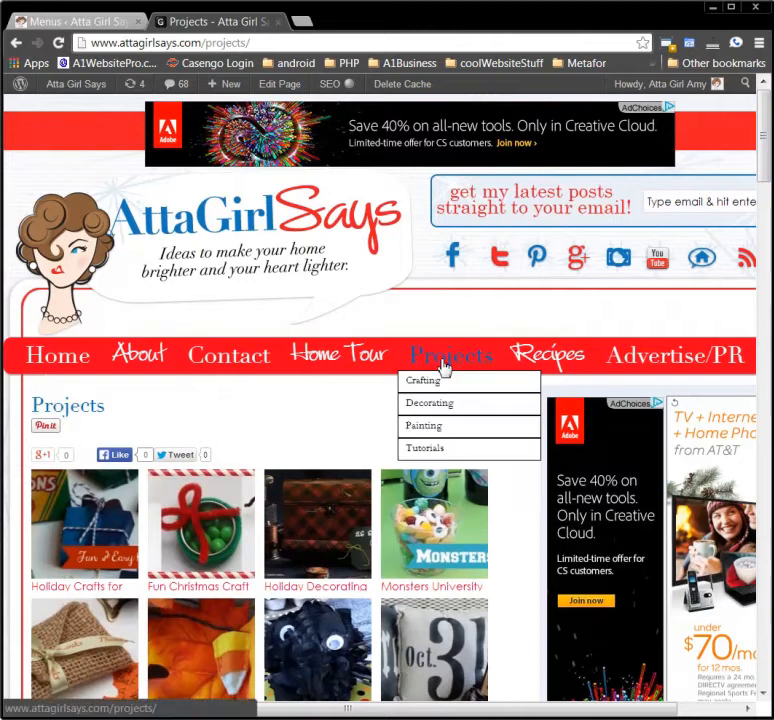
Browse the live Projects page and its Crafting category archive.
left_click(451, 355)
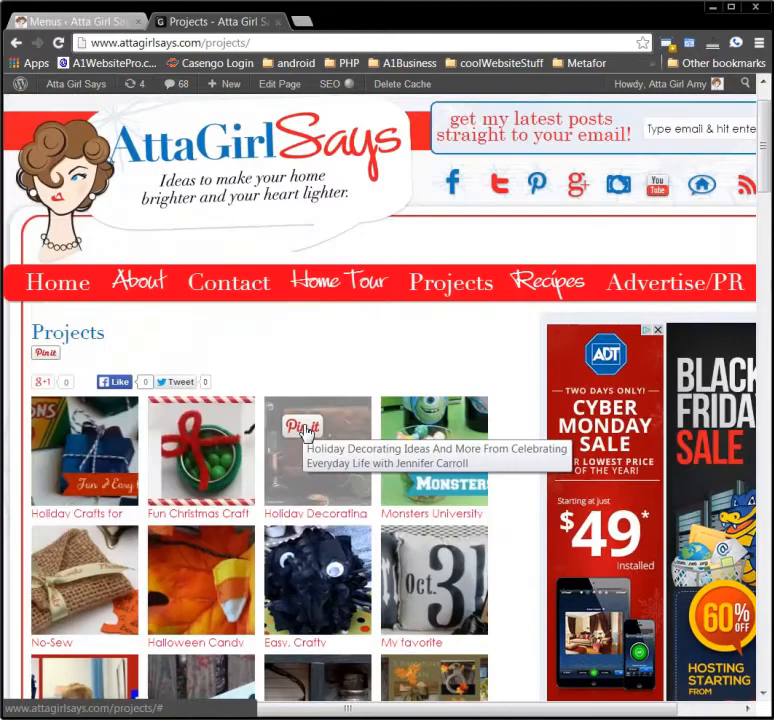
left_click(450, 283)
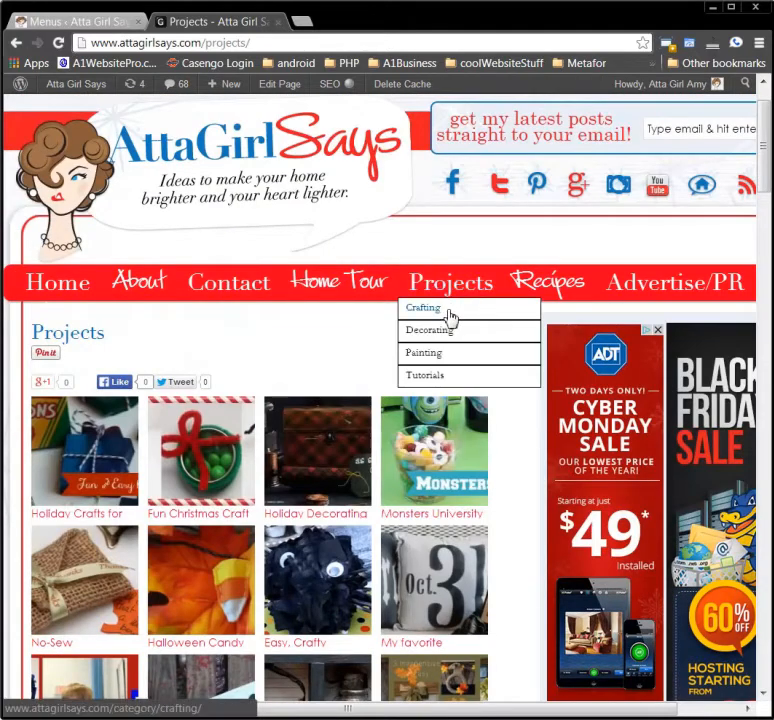
left_click(424, 308)
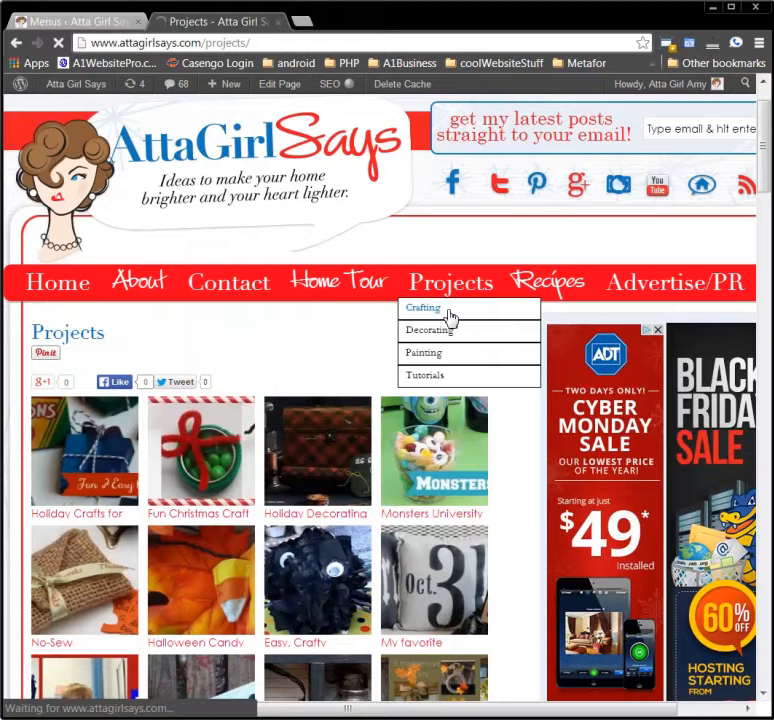
left_click(423, 307)
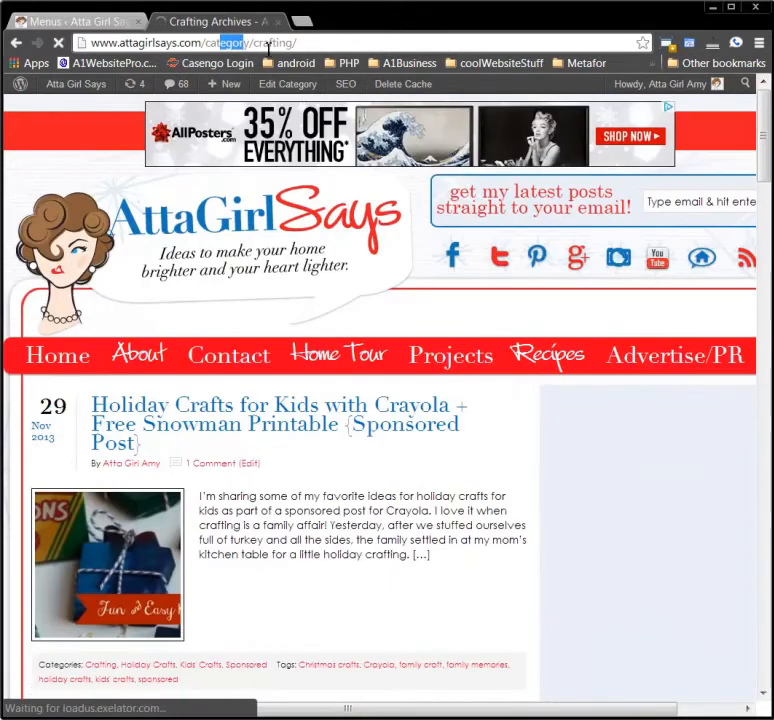
scroll("down", 3)
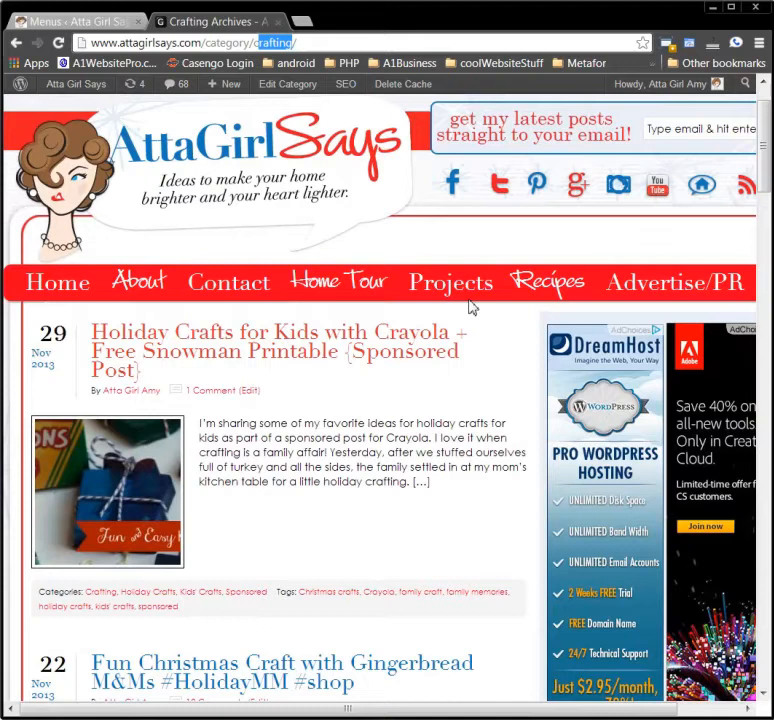
left_click(450, 282)
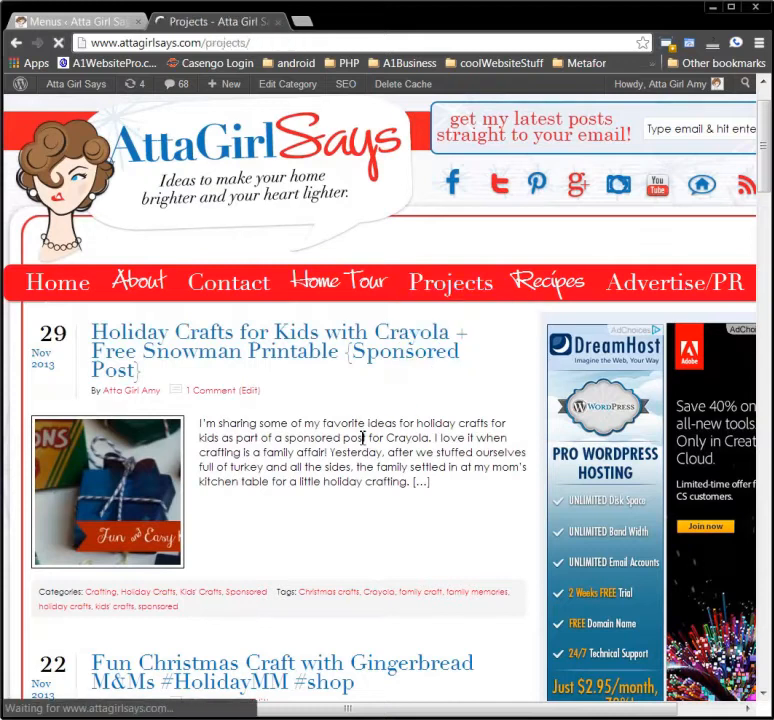
left_click(450, 282)
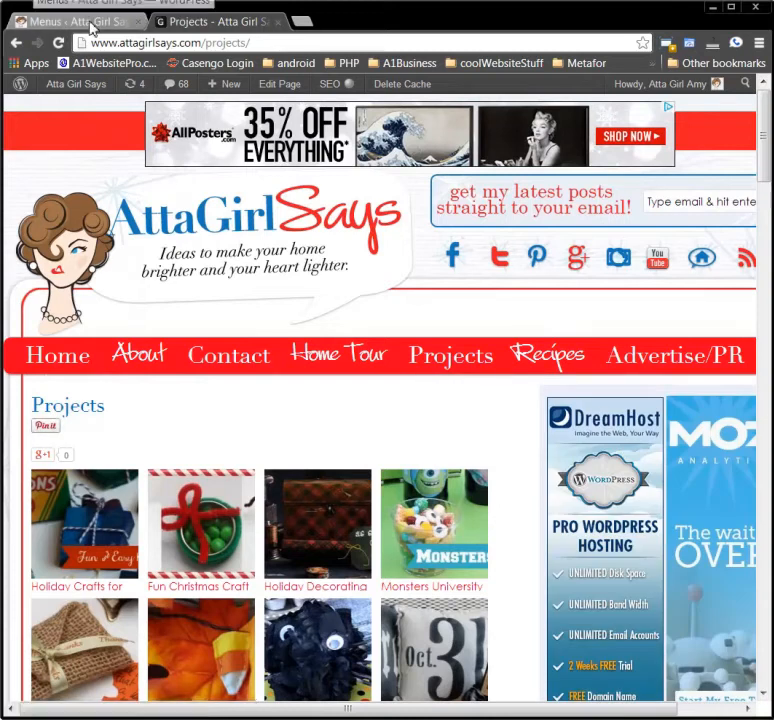
Start a new draft page titled 'Crafting' and bring up the All Pages list separately.
left_click(90, 22)
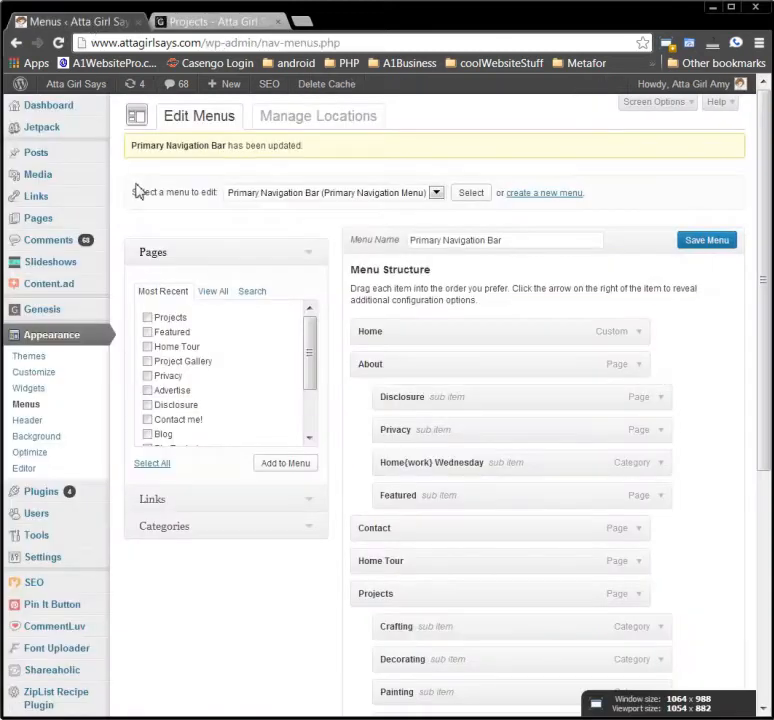
mouse_move(38, 218)
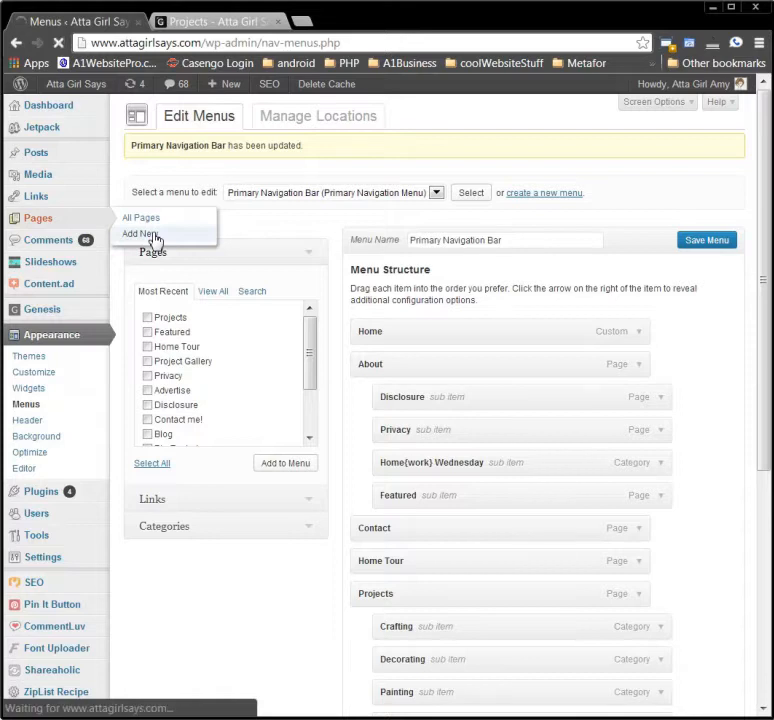
left_click(139, 233)
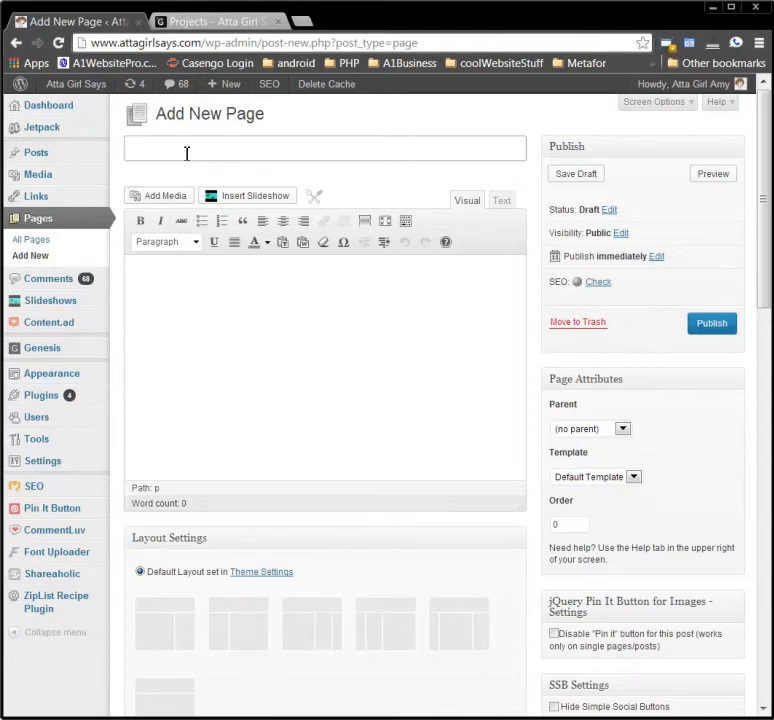
type("Cra")
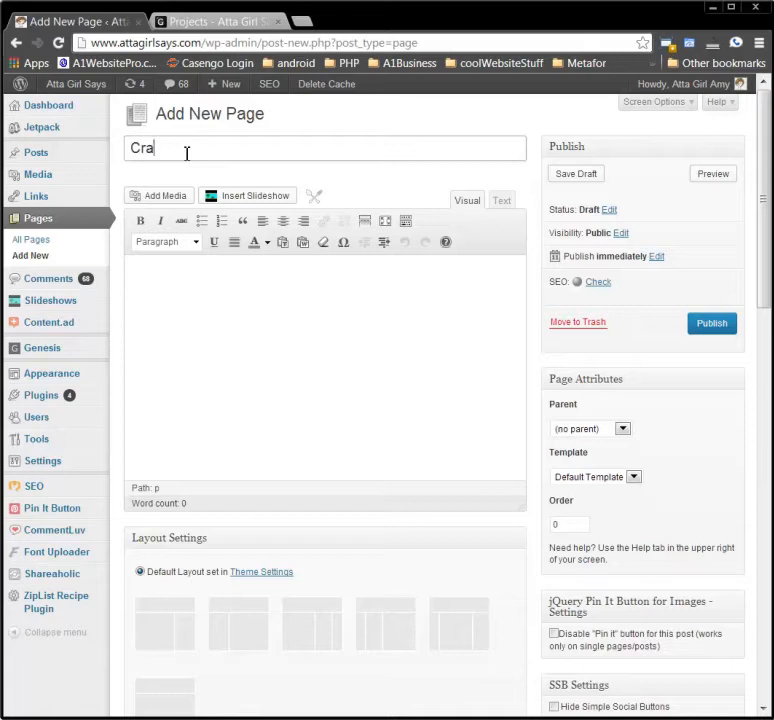
type("fting")
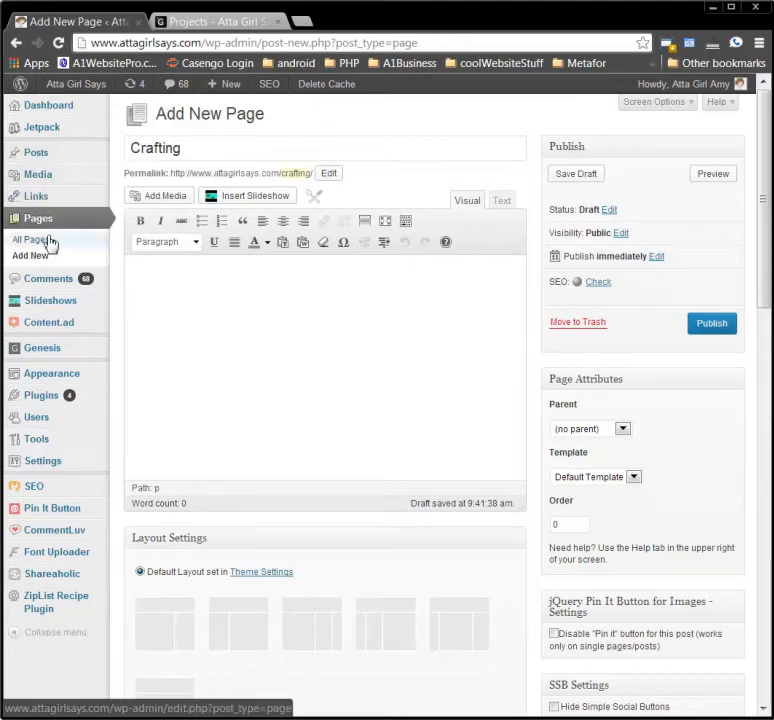
left_click(31, 239)
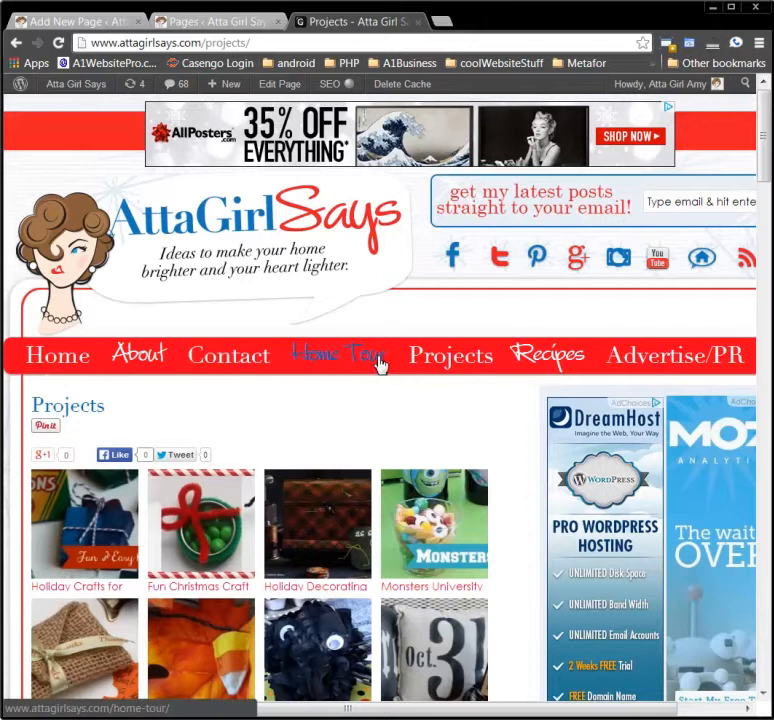
Edit the Projects page and copy its [categorythumbnaillist 4] shortcode.
left_click(210, 21)
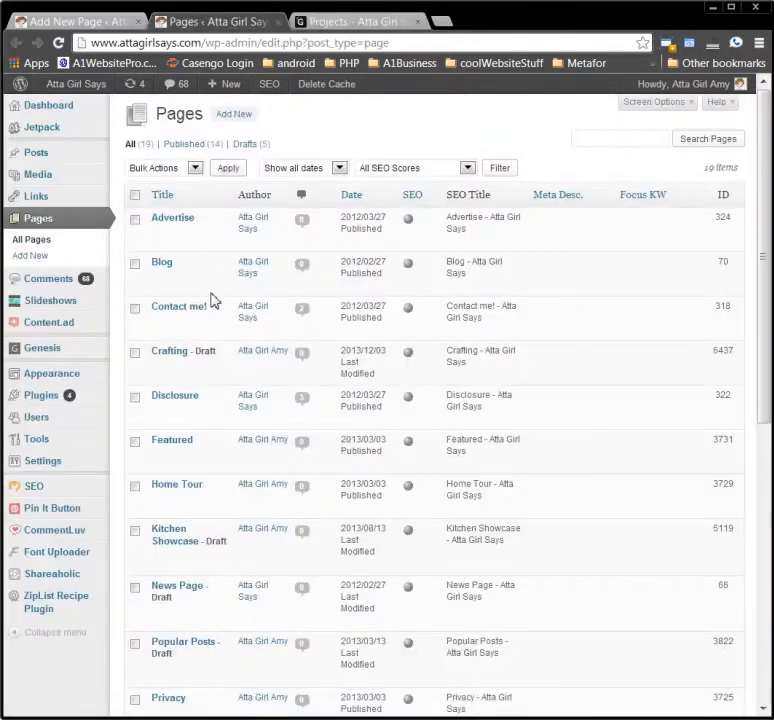
scroll("down", 3)
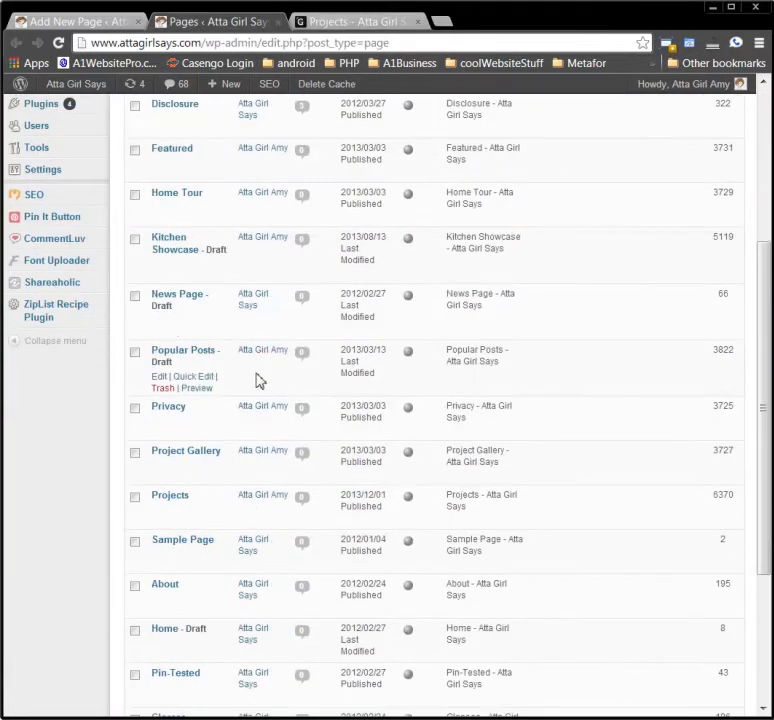
mouse_move(170, 495)
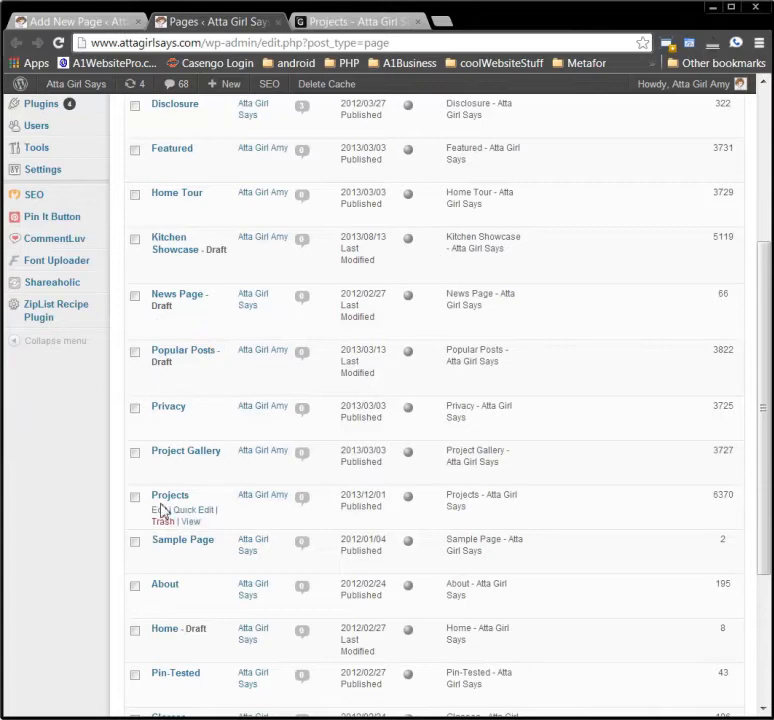
mouse_move(155, 511)
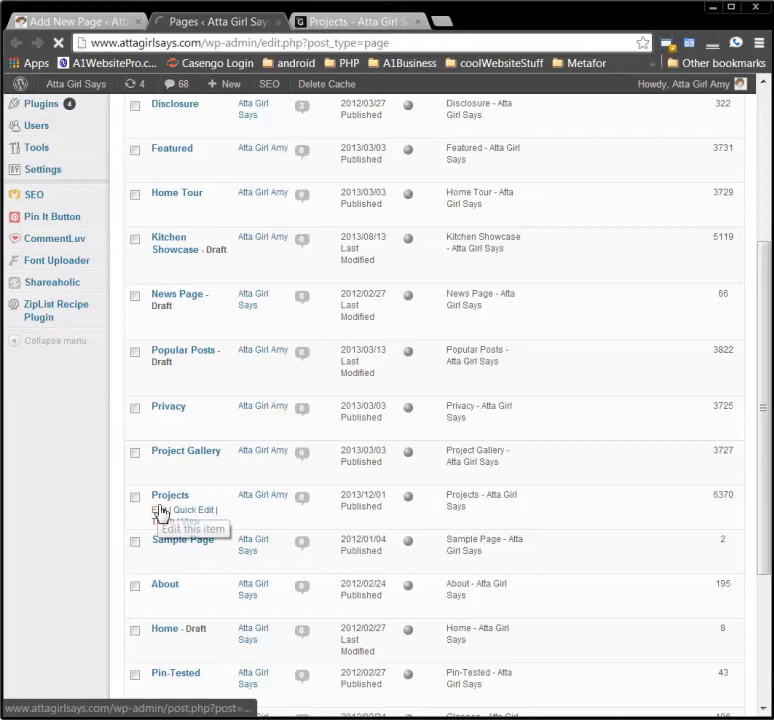
left_click(162, 512)
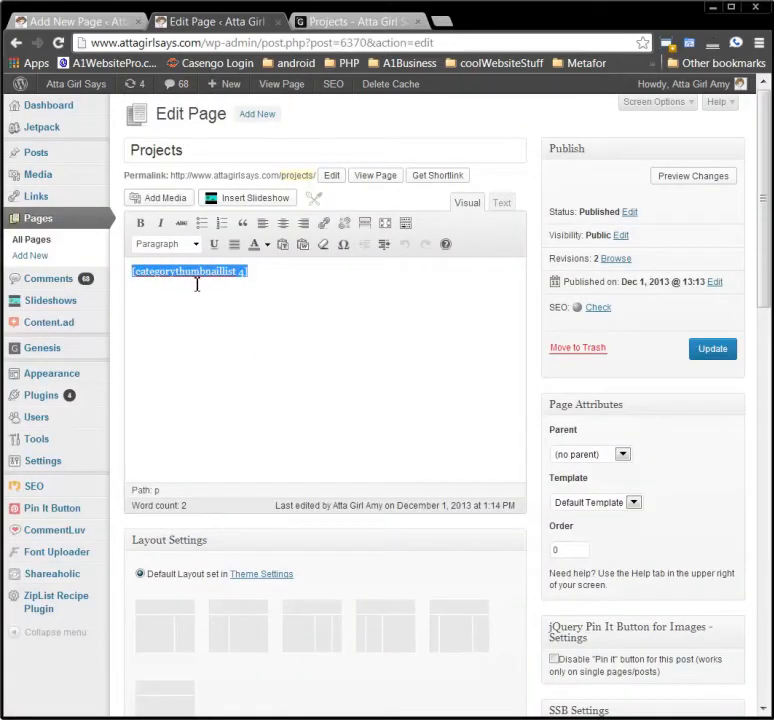
right_click(190, 277)
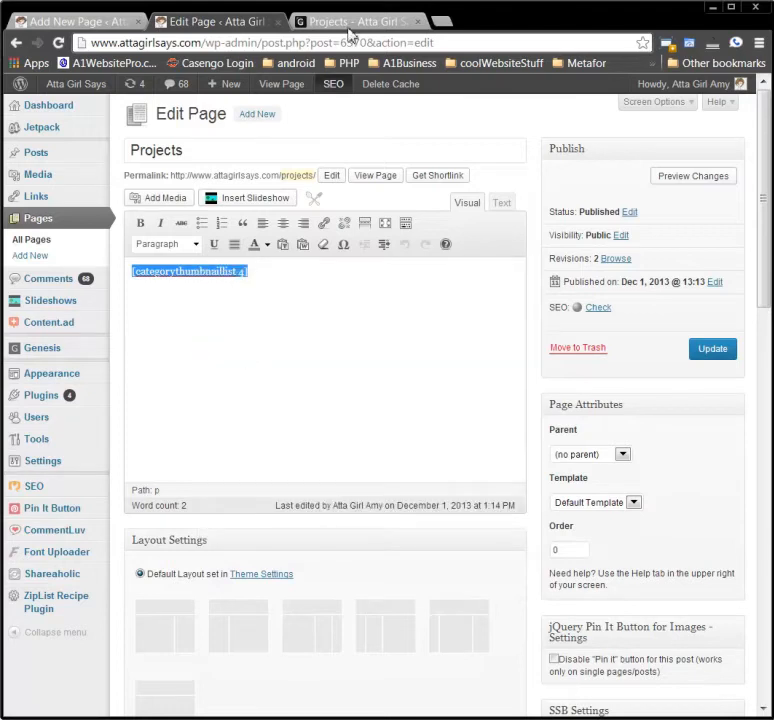
Paste [categorythumbnaillist 4] as plain text into the Crafting draft's Text editor.
left_click(80, 18)
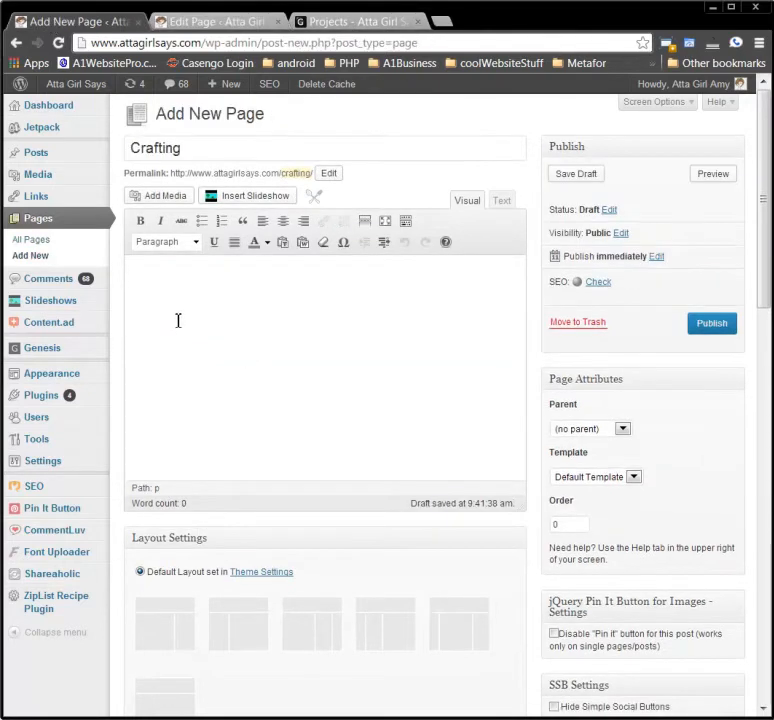
left_click(501, 200)
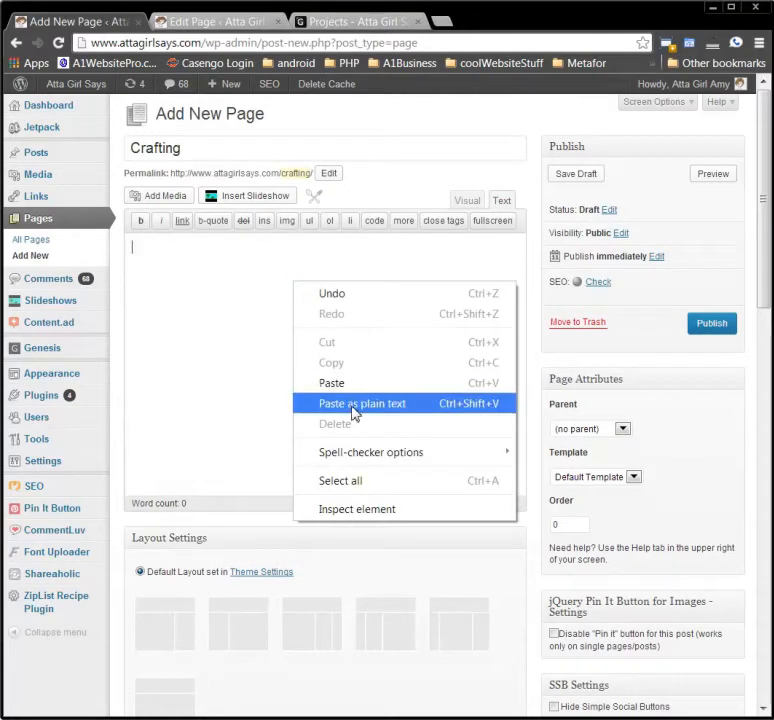
left_click(364, 403)
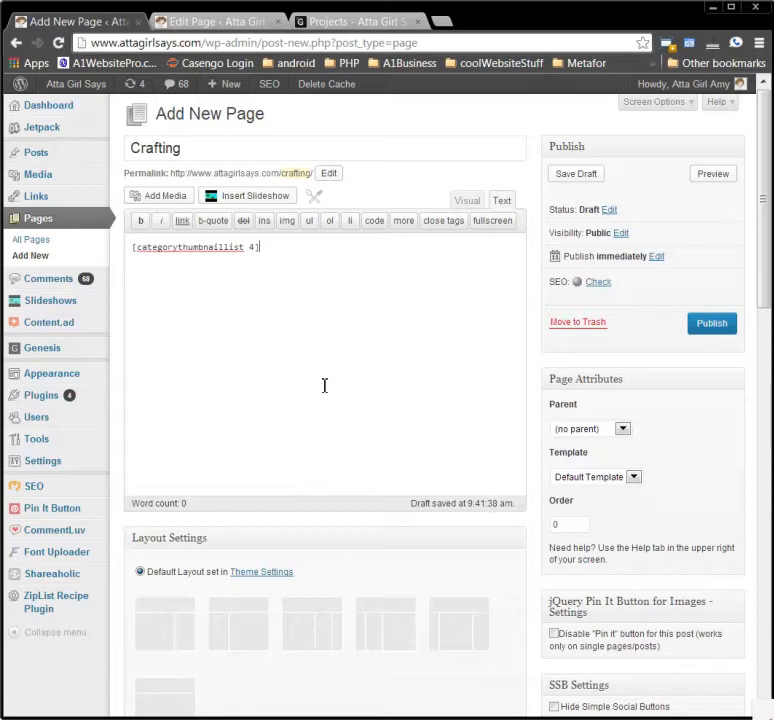
mouse_move(105, 219)
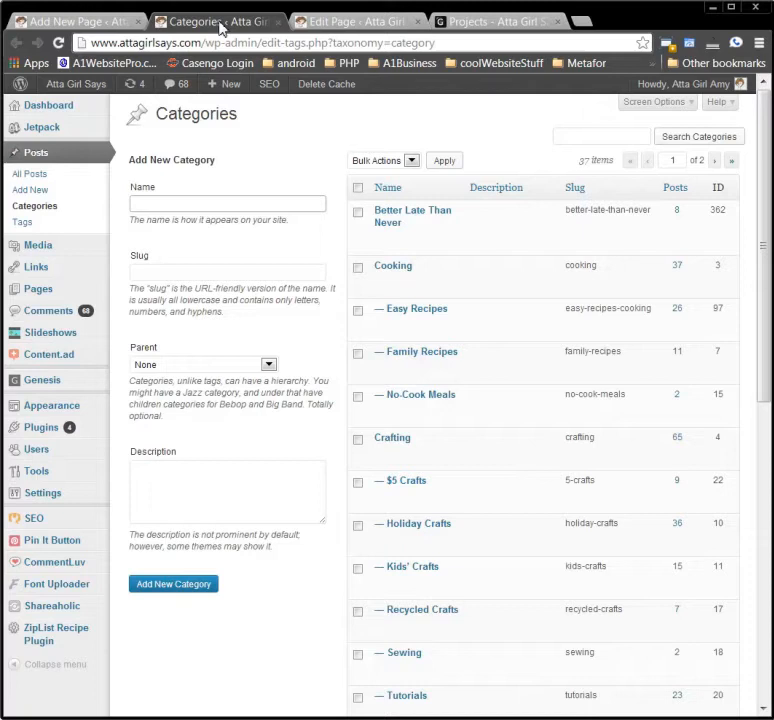
mouse_move(417, 395)
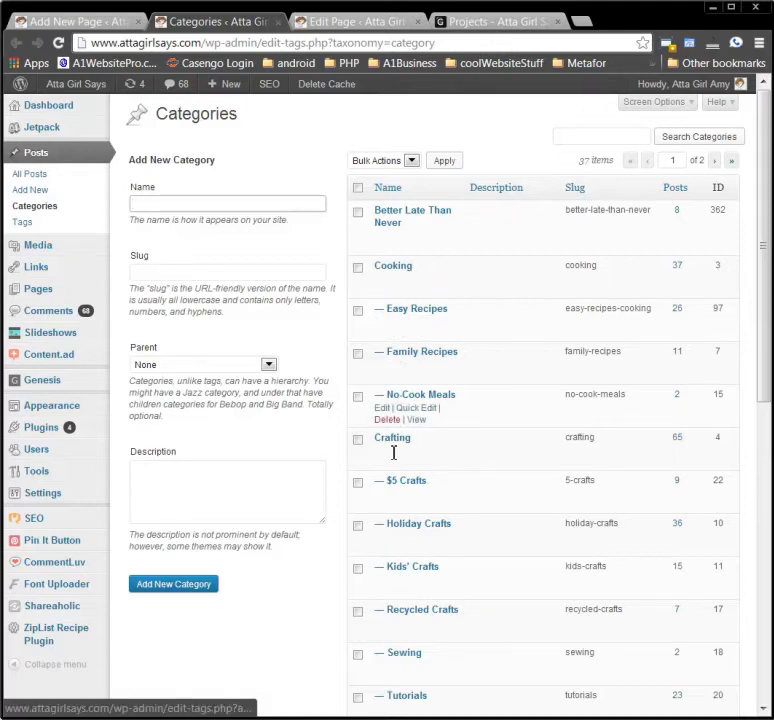
mouse_move(394, 437)
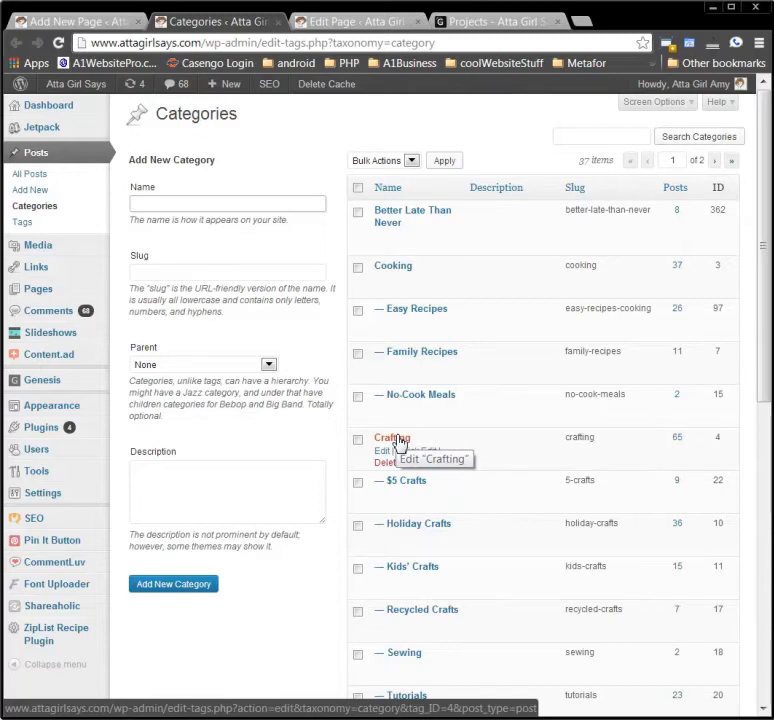
mouse_move(412, 503)
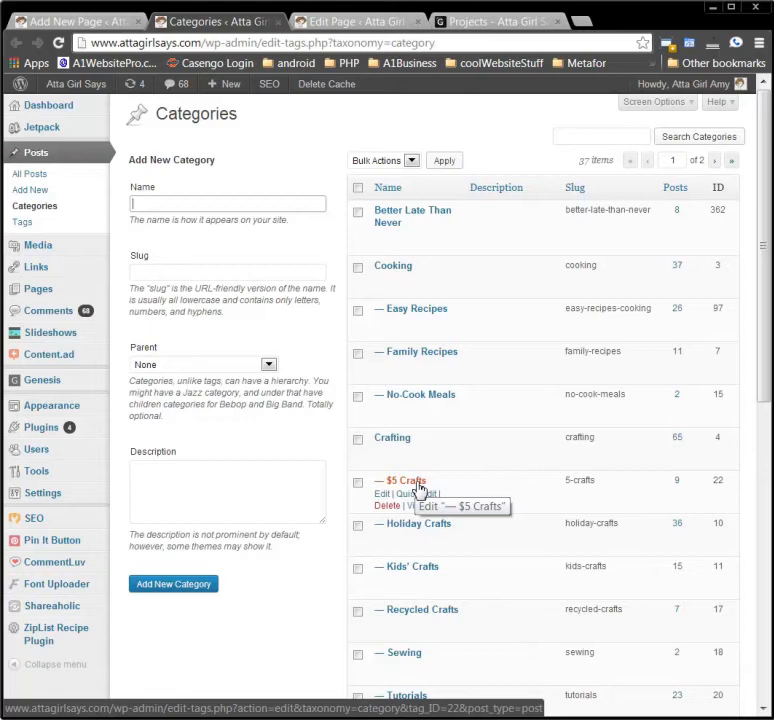
mouse_move(427, 532)
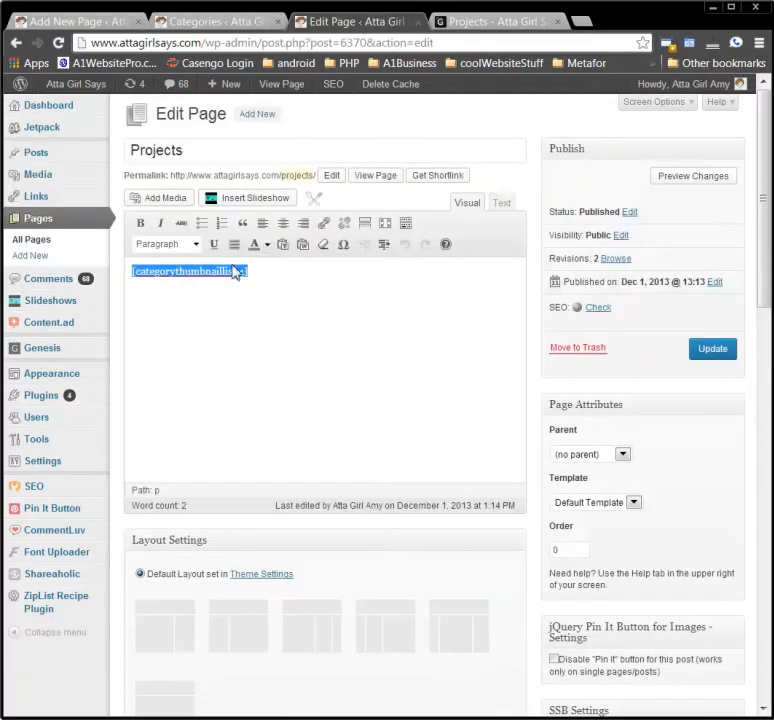
Look up the Crafting category ID, then publish the Crafting page.
left_click(497, 17)
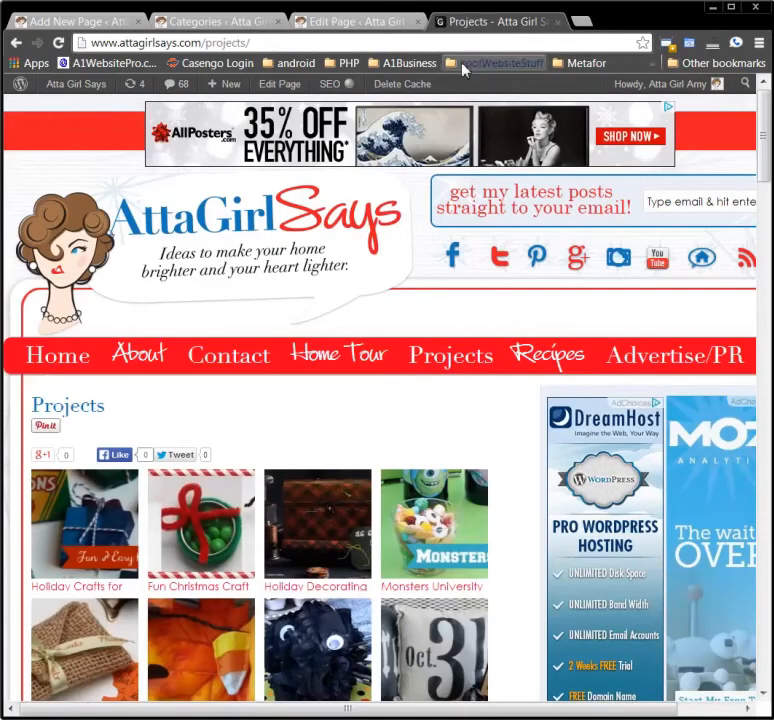
left_click(217, 22)
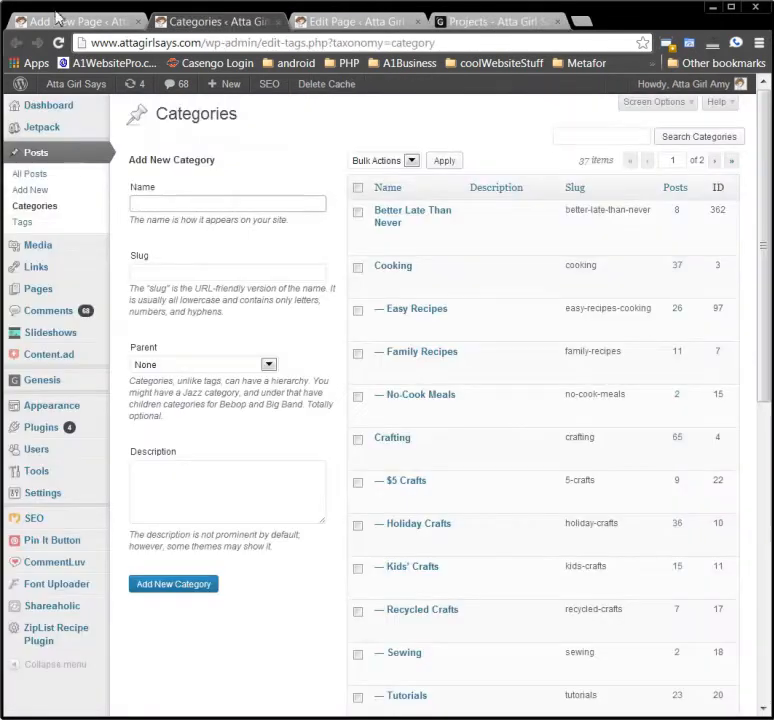
left_click(60, 13)
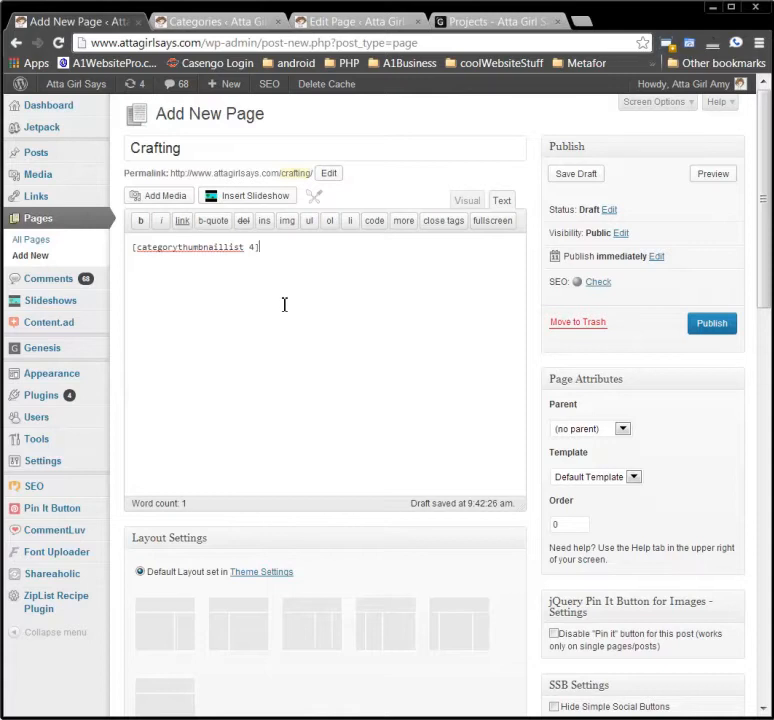
mouse_move(711, 323)
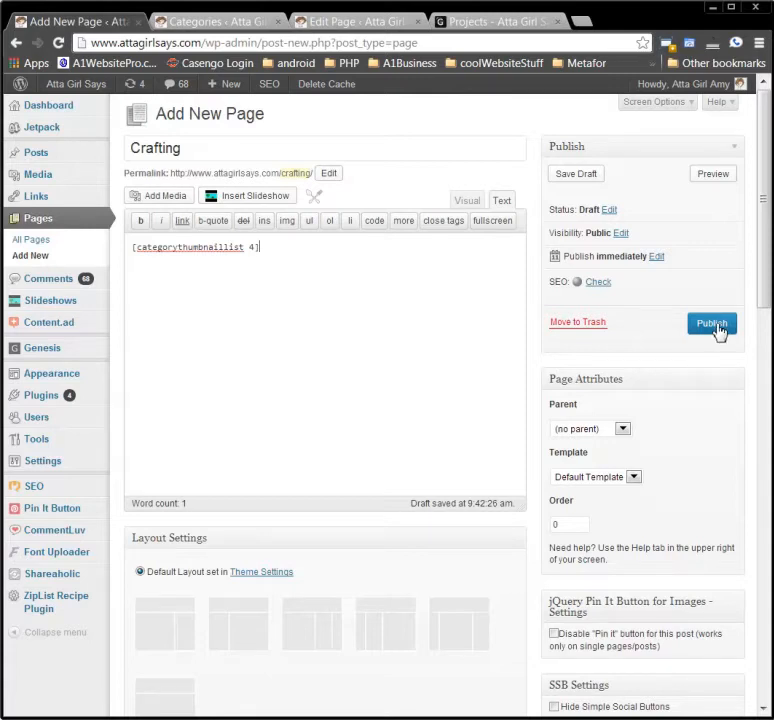
left_click(711, 324)
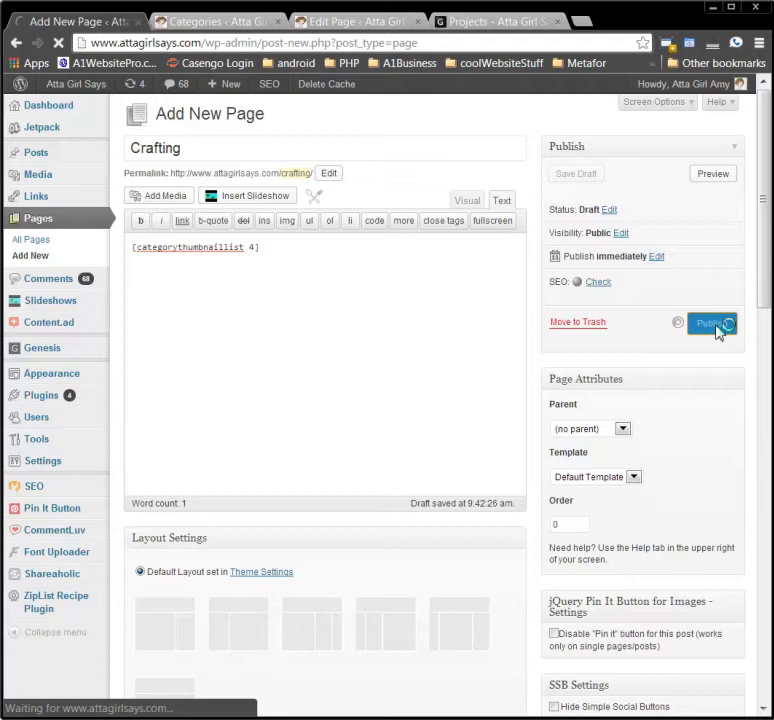
left_click(718, 323)
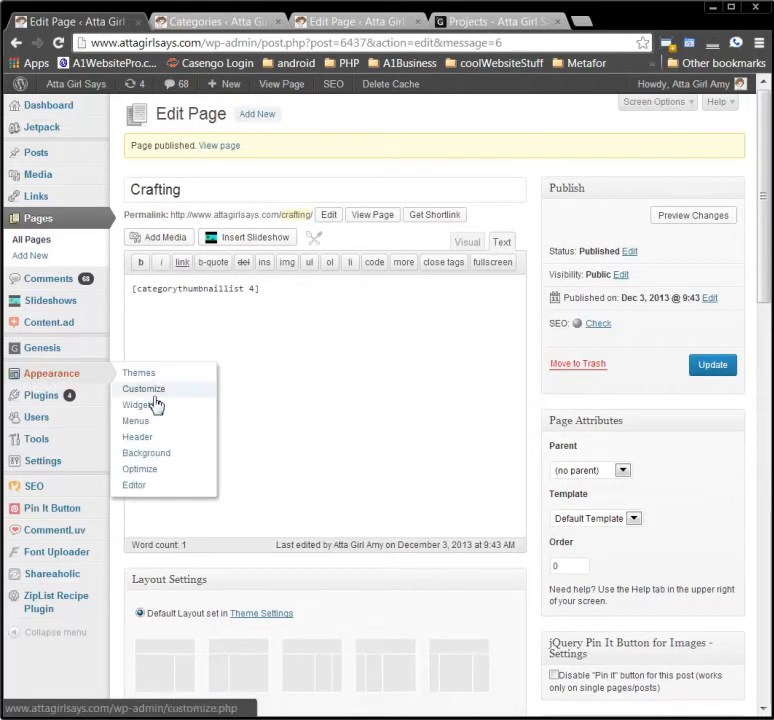
Add the Crafting page under Projects, replacing the Crafting category item, and save the menu.
left_click(135, 421)
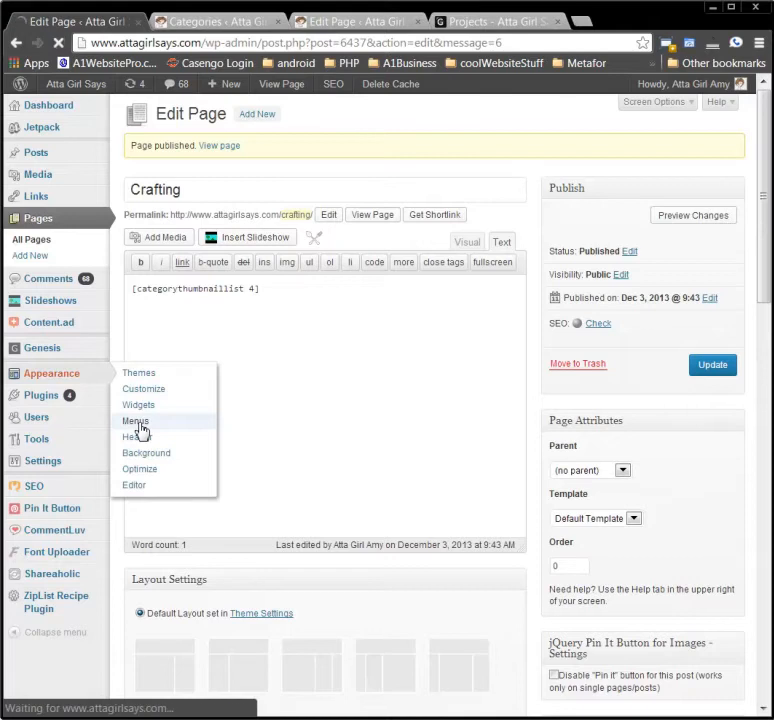
left_click(135, 421)
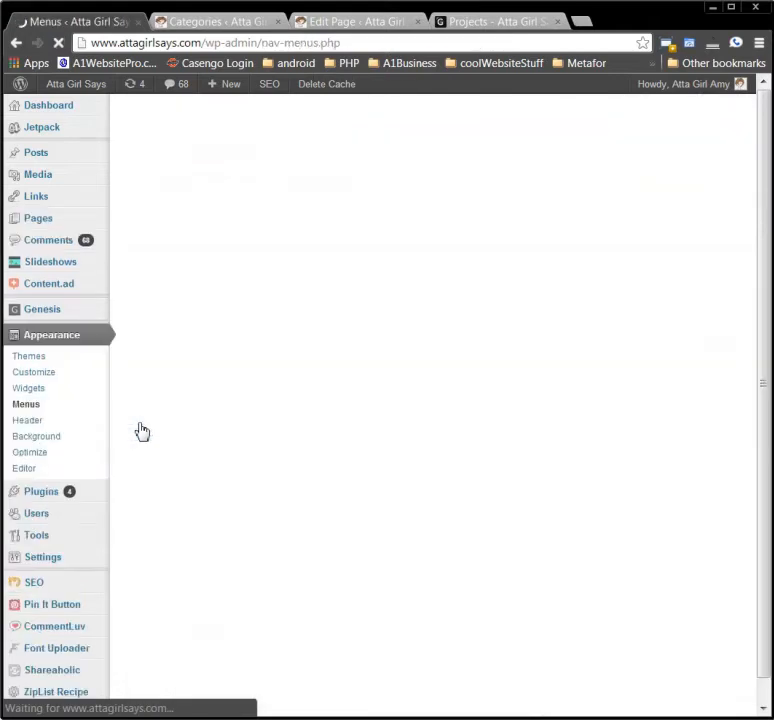
left_click(25, 404)
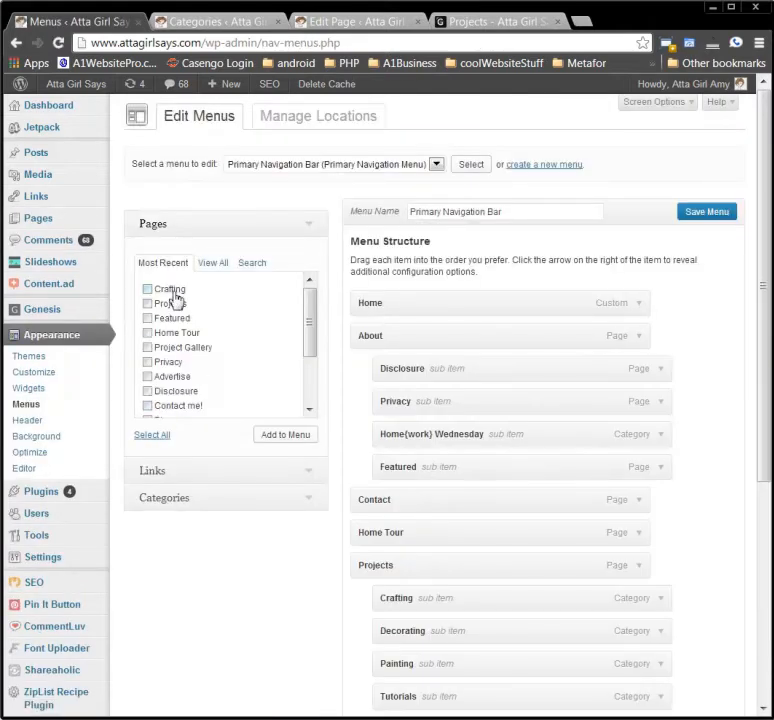
left_click(148, 289)
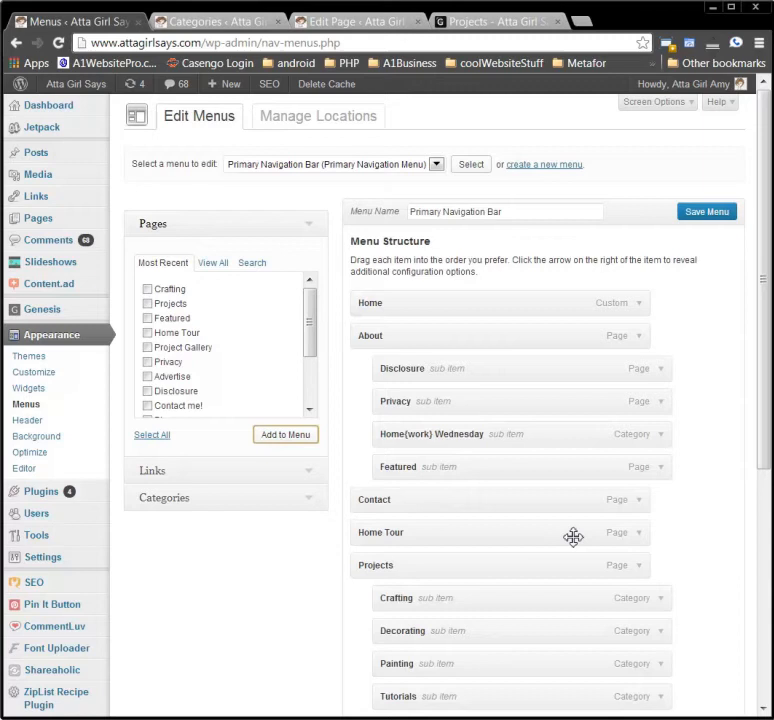
scroll("down", 3)
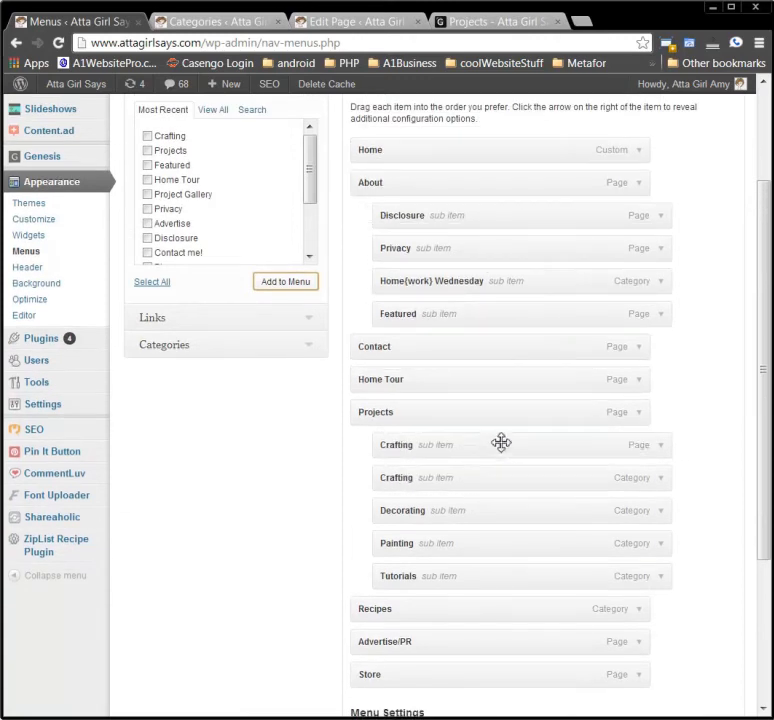
mouse_move(666, 486)
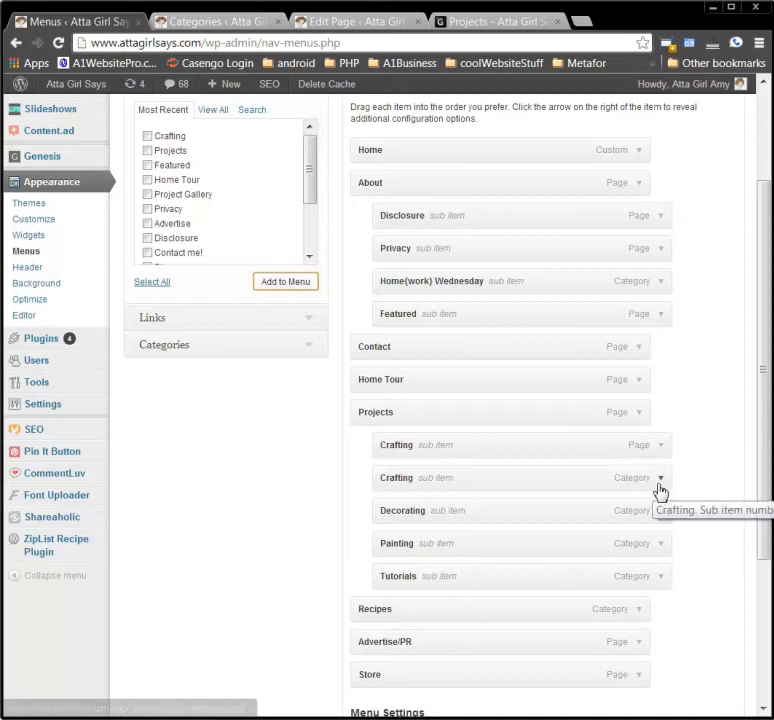
left_click(659, 477)
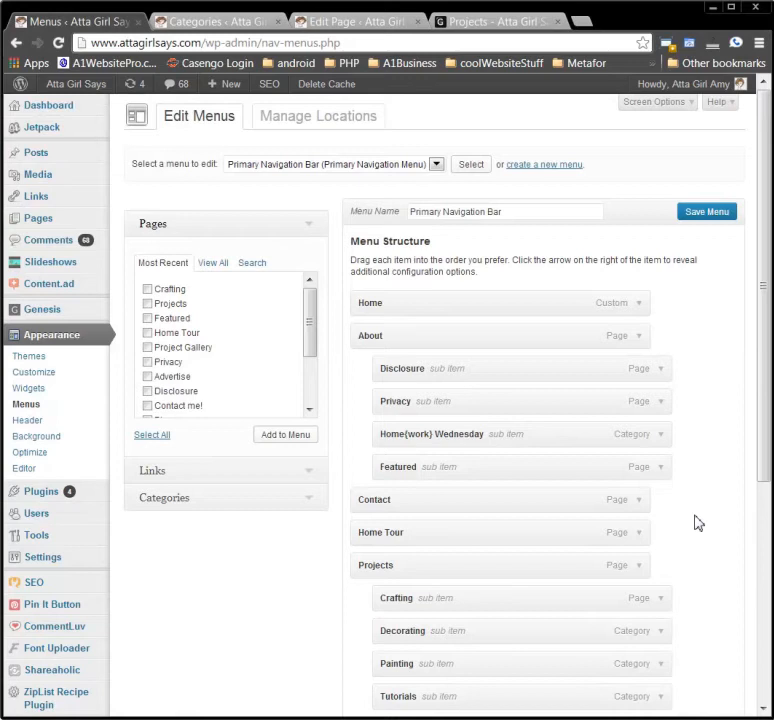
left_click(707, 211)
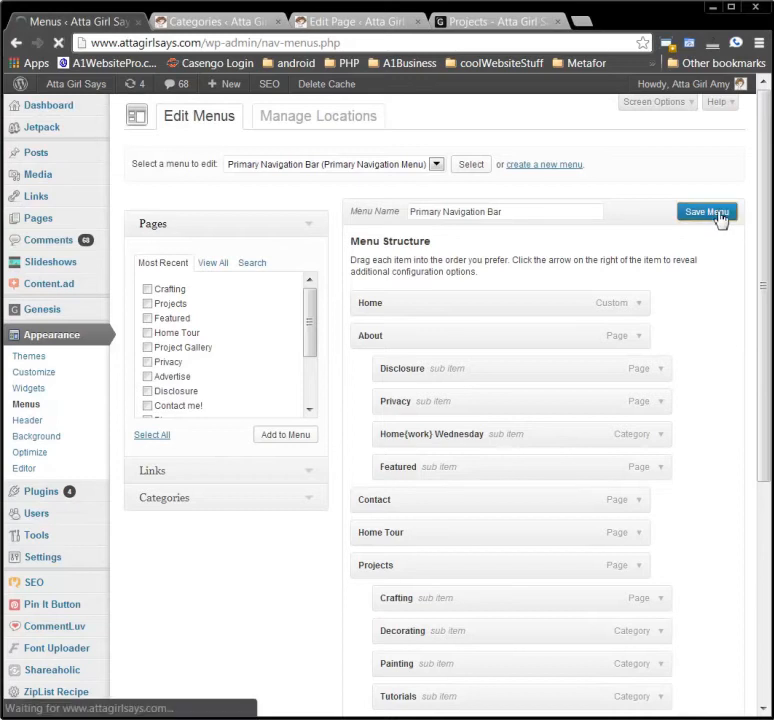
left_click(706, 211)
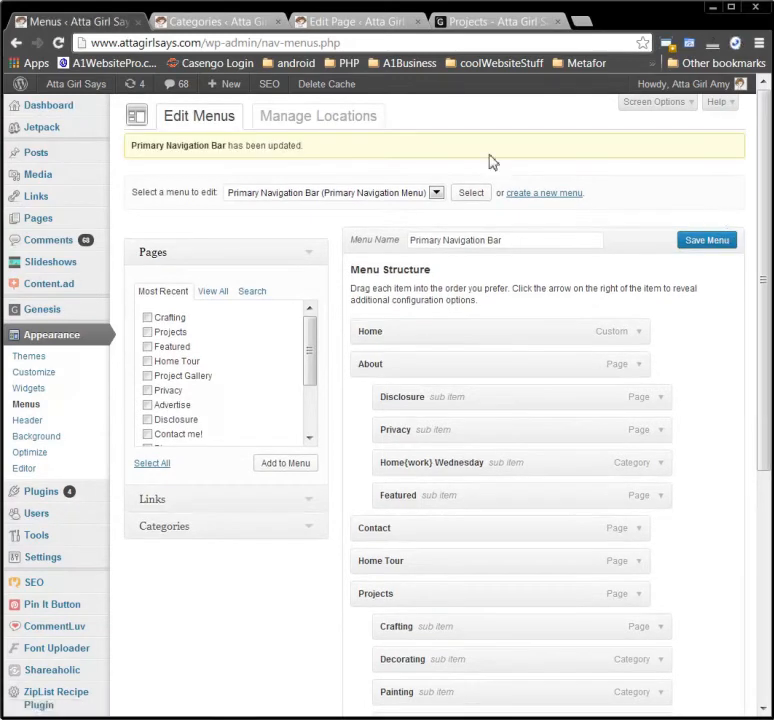
left_click(477, 21)
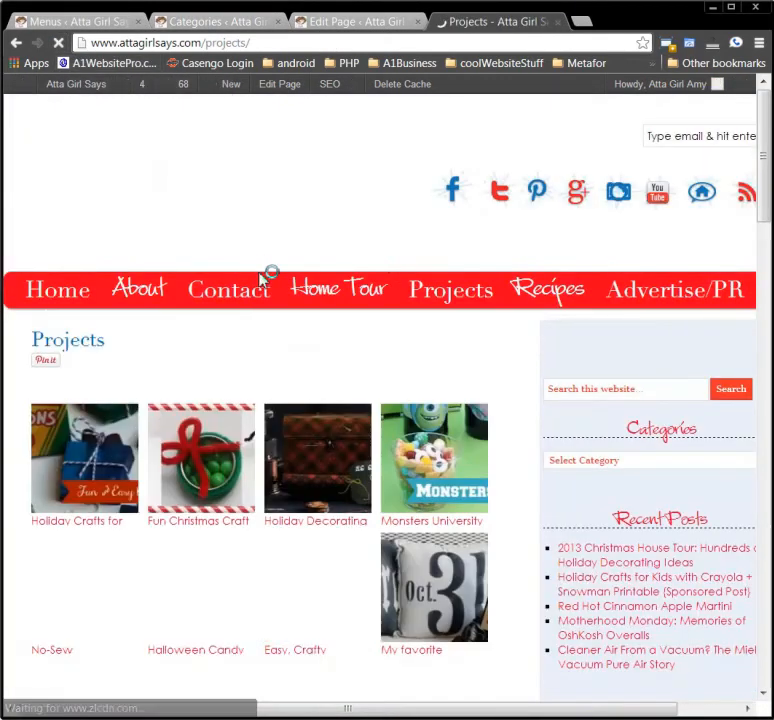
On the live site, open Crafting and then Decorating from the Projects menu.
left_click(450, 290)
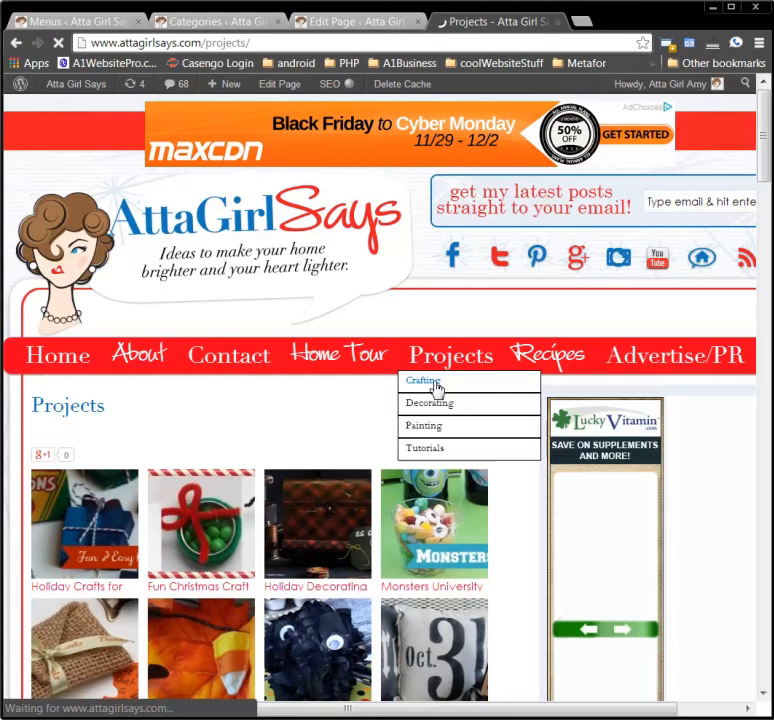
left_click(423, 380)
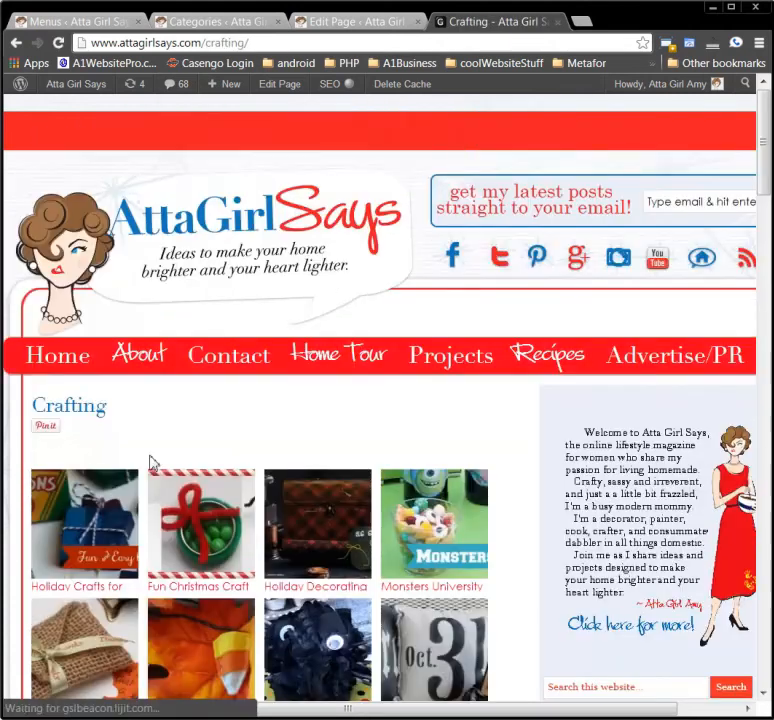
mouse_move(450, 355)
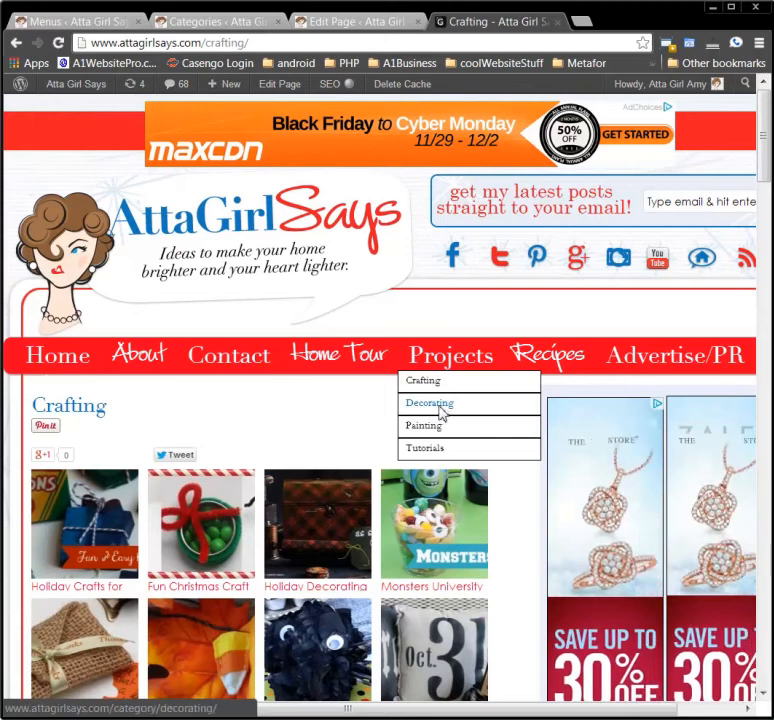
left_click(428, 403)
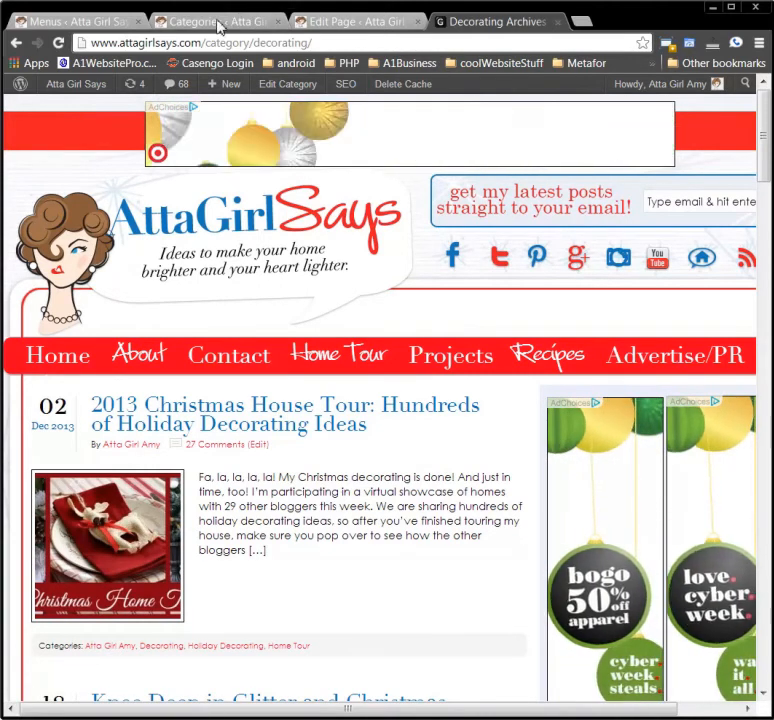
Create a 'Decorating' page with [categorythumbnaillist 4] pasted as plain text.
left_click(210, 22)
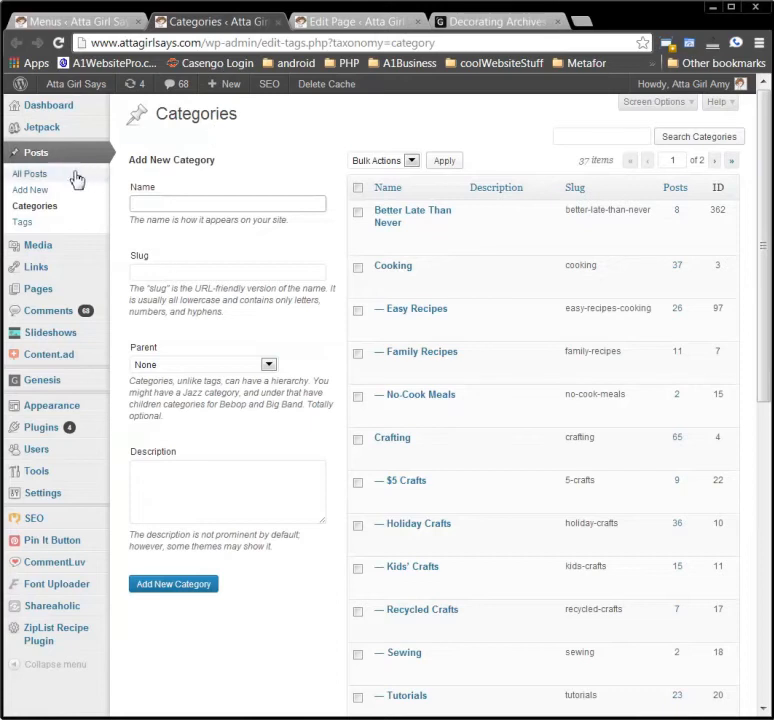
mouse_move(38, 288)
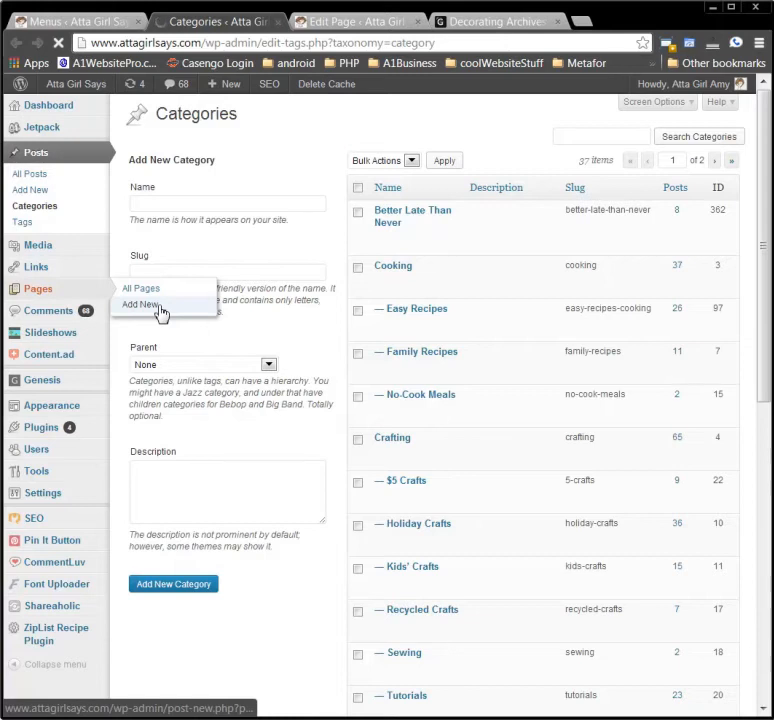
left_click(140, 304)
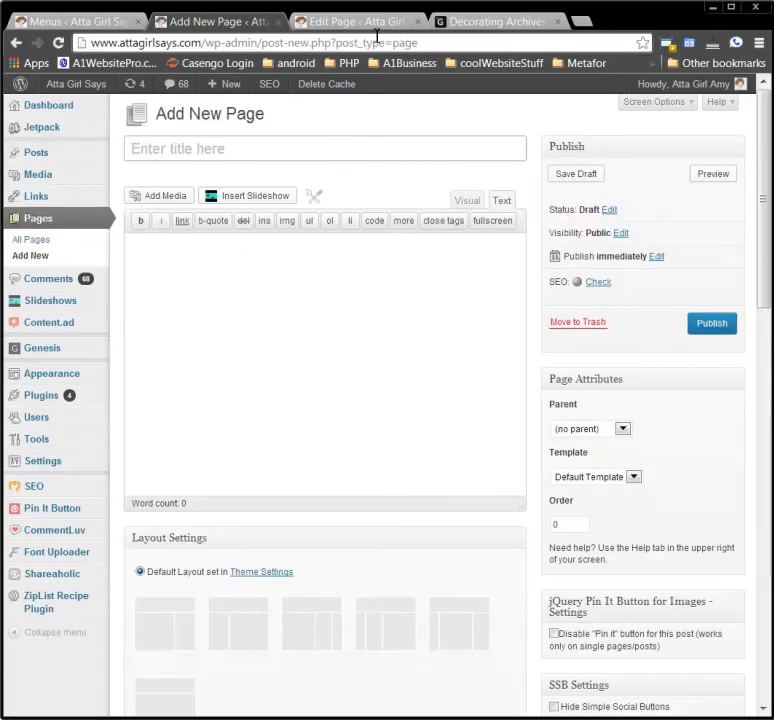
left_click(517, 18)
type("D")
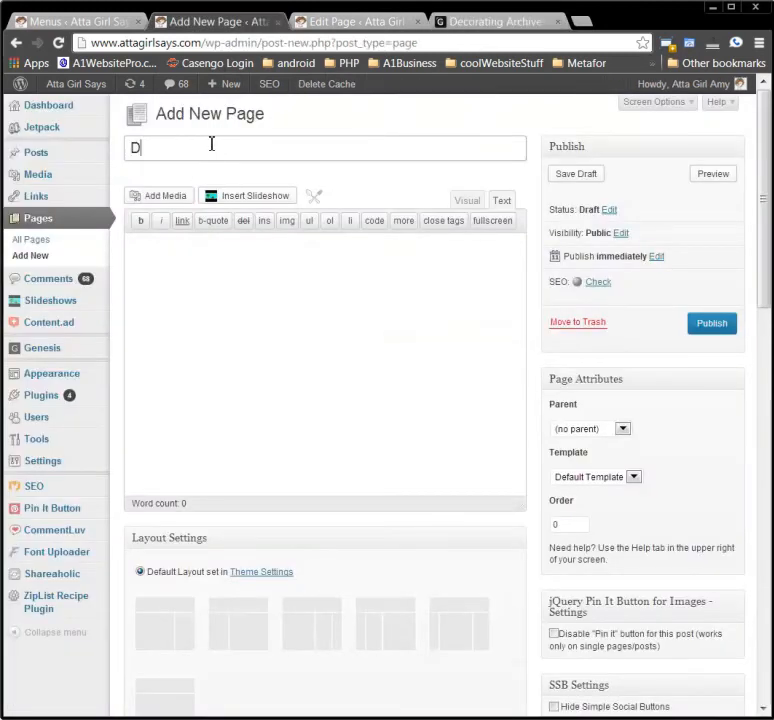
type("ecorating")
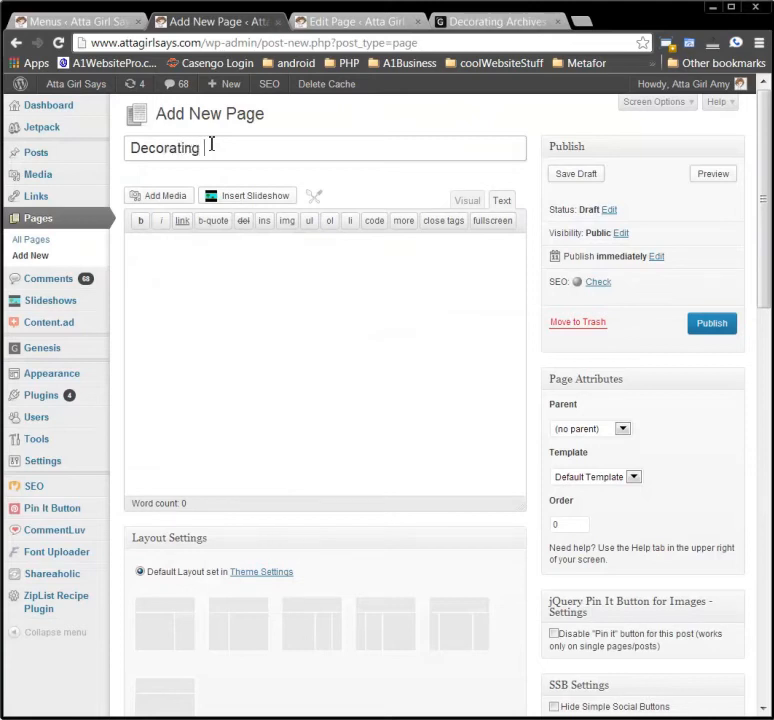
left_click(502, 200)
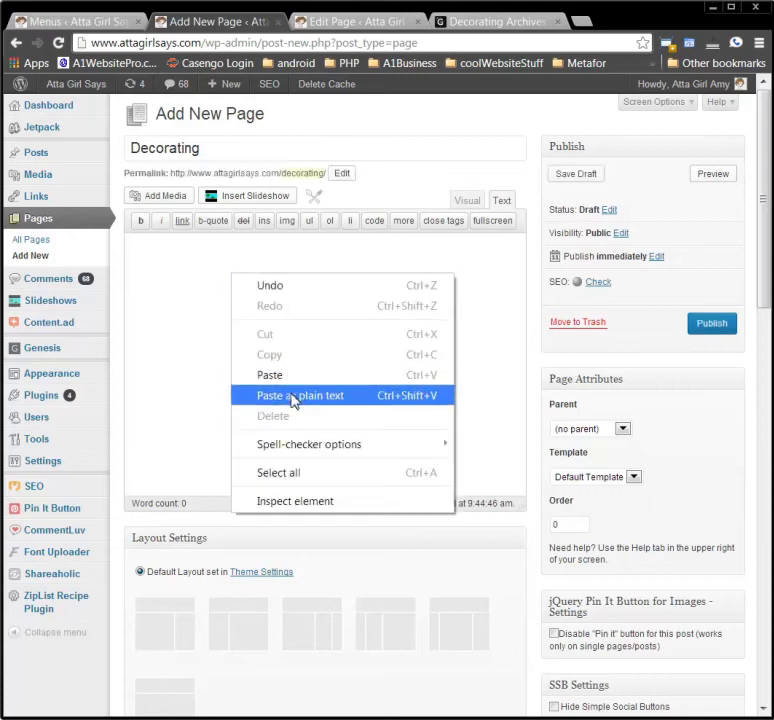
left_click(298, 395)
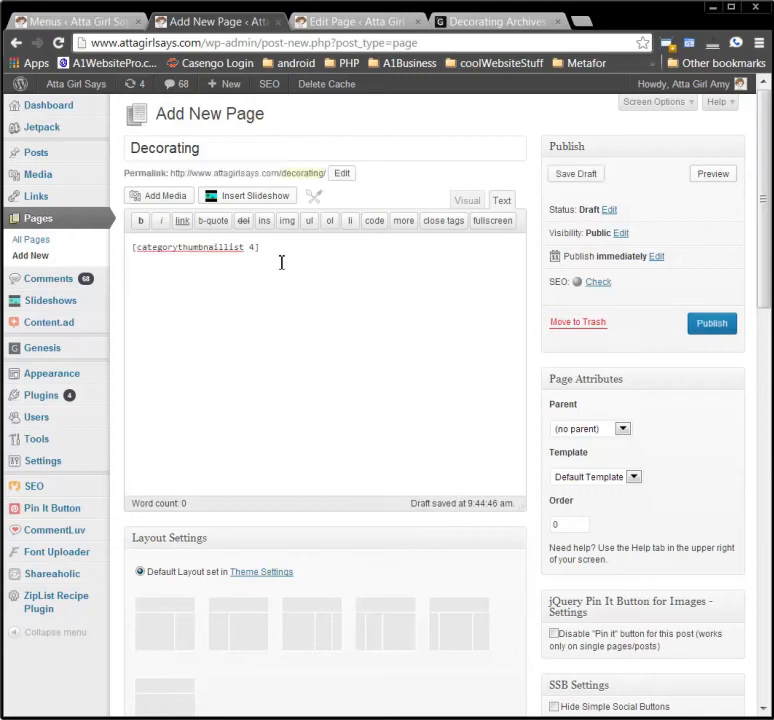
mouse_move(37, 152)
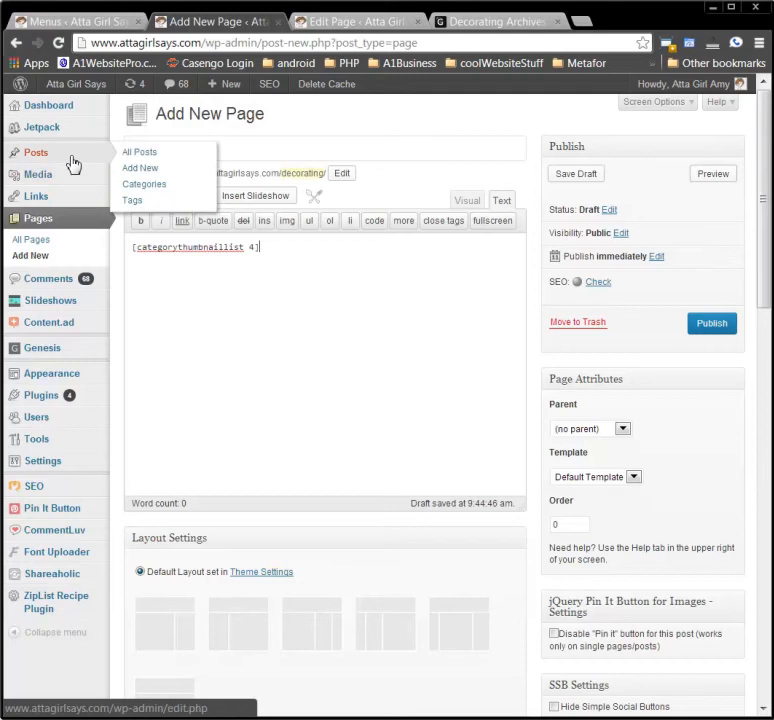
Page through the post categories and search 'dec', revealing Decorating with ID 5.
left_click(144, 184)
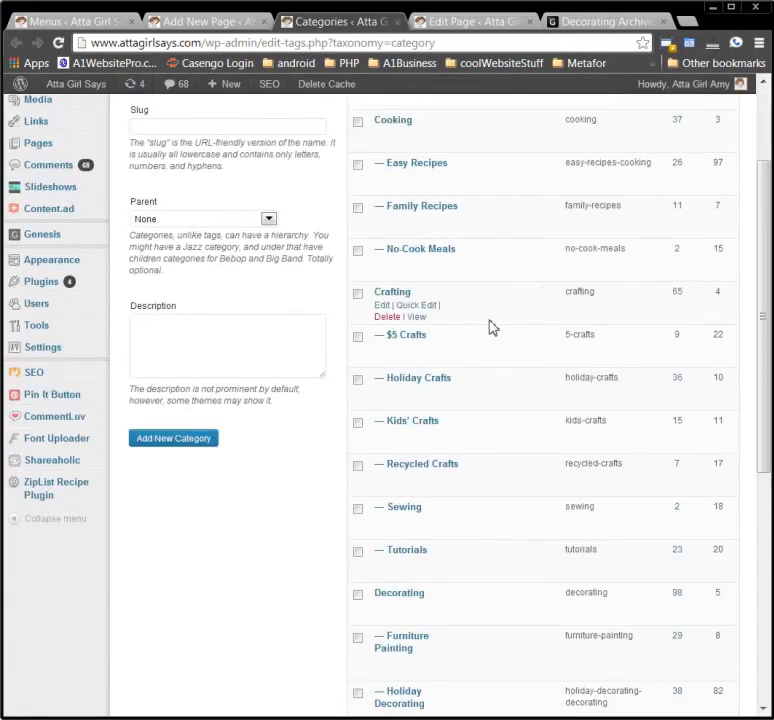
scroll("down", 3)
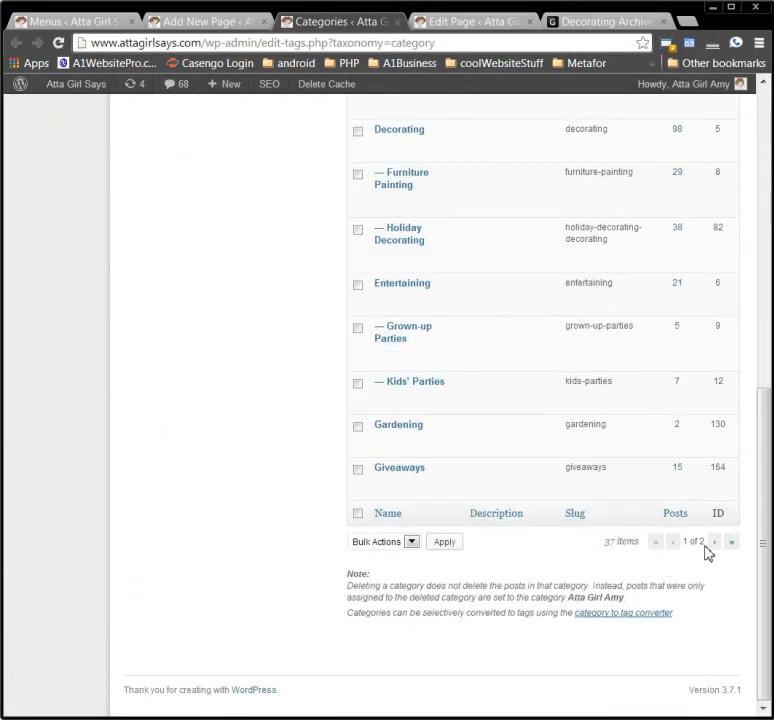
left_click(727, 542)
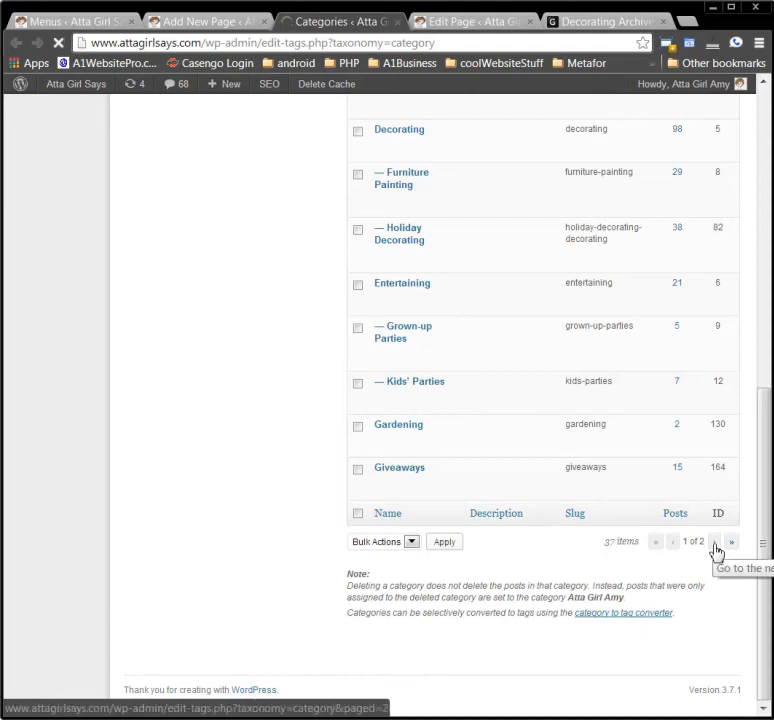
left_click(720, 542)
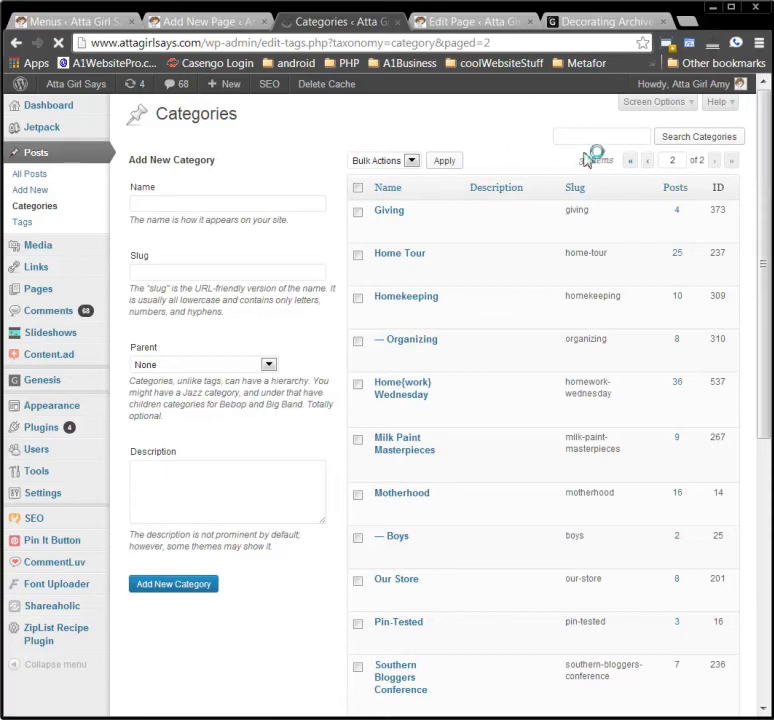
left_click(647, 160)
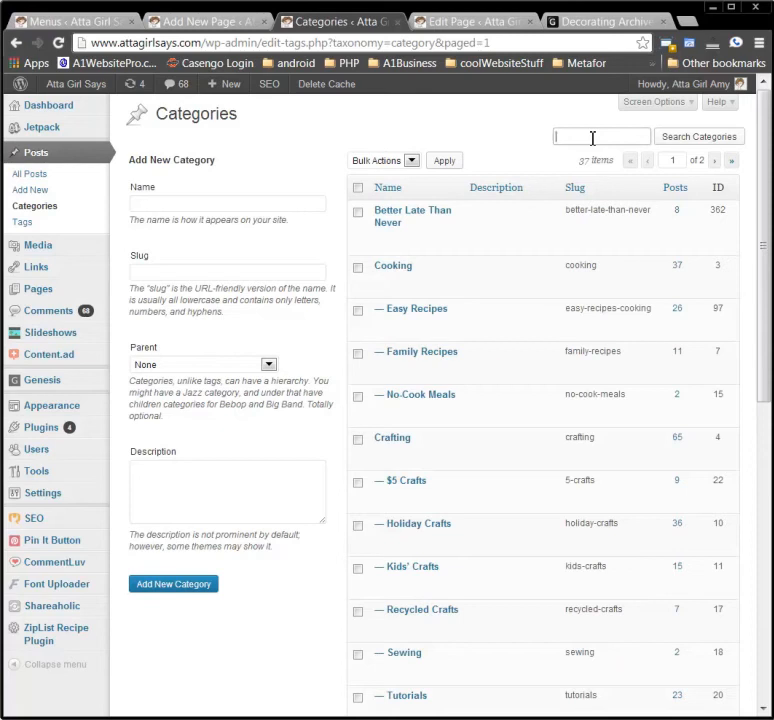
type("dec")
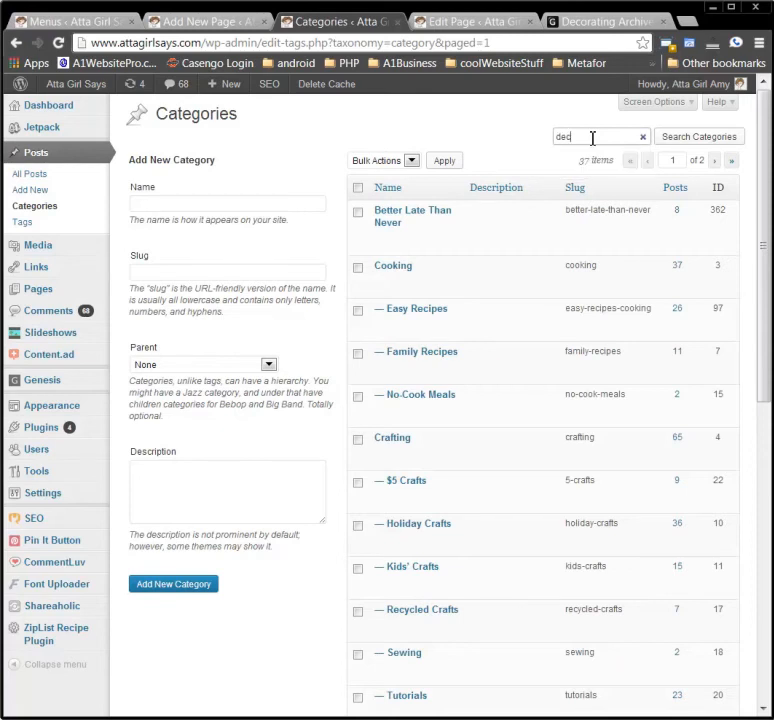
left_click(698, 136)
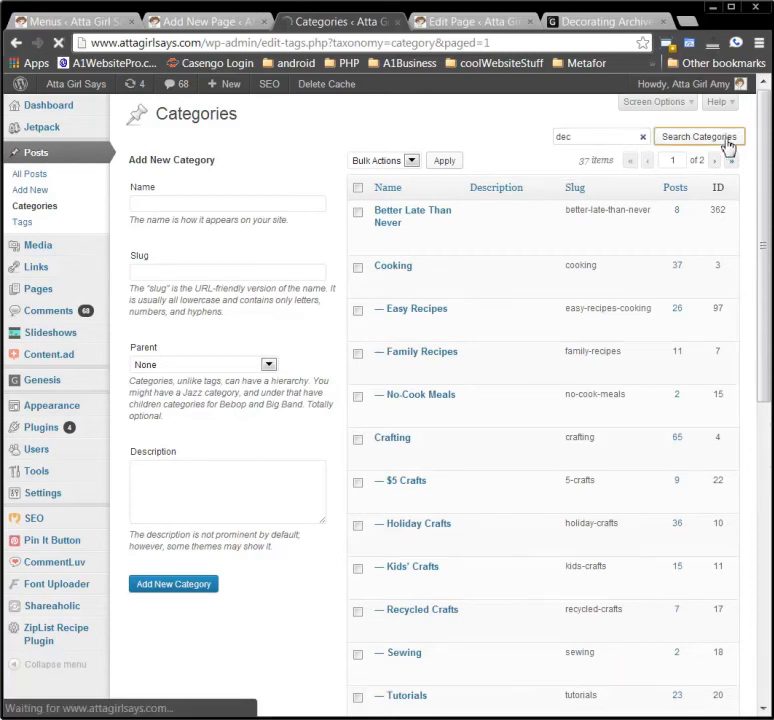
left_click(714, 137)
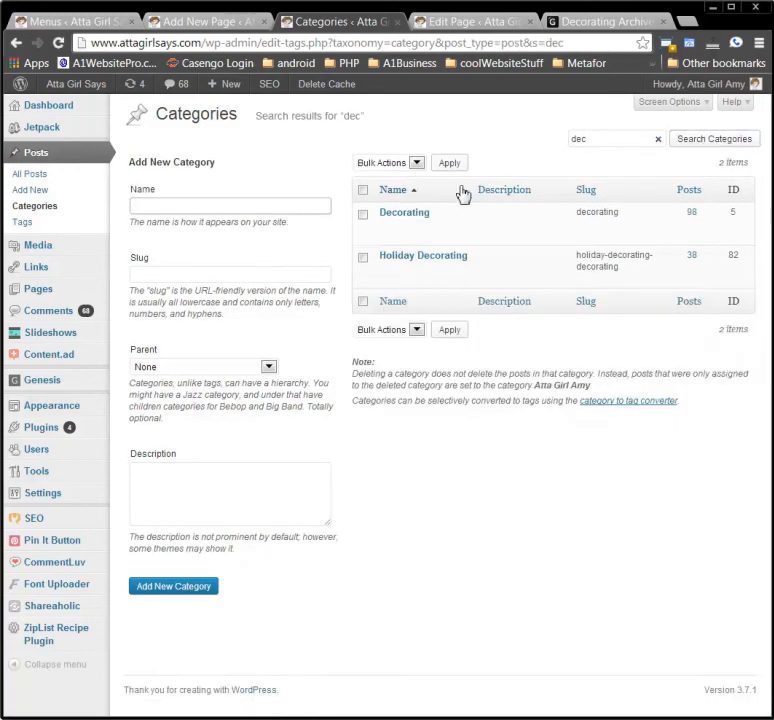
mouse_move(403, 212)
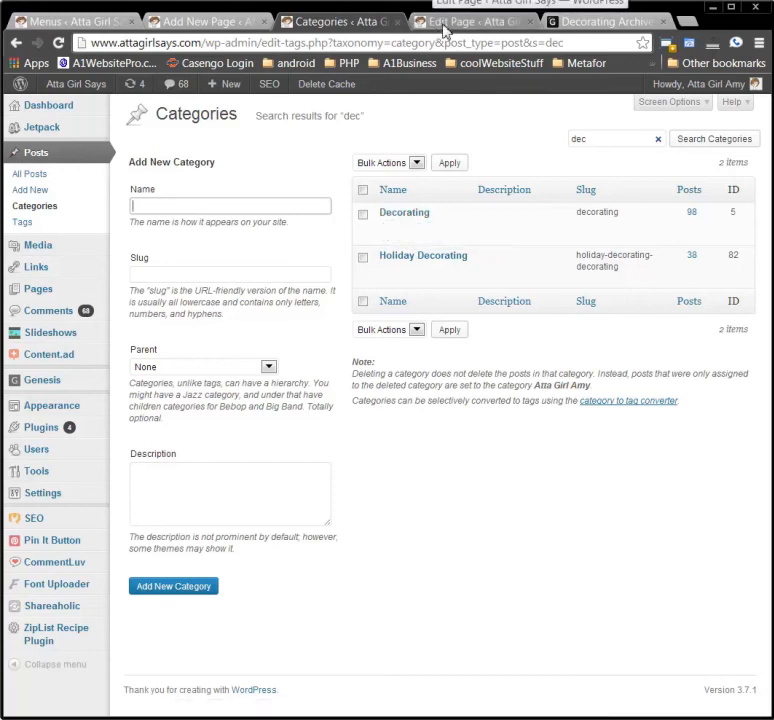
Publish the Decorating page containing the [categorythumbnaillist 5] shortcode.
left_click(200, 22)
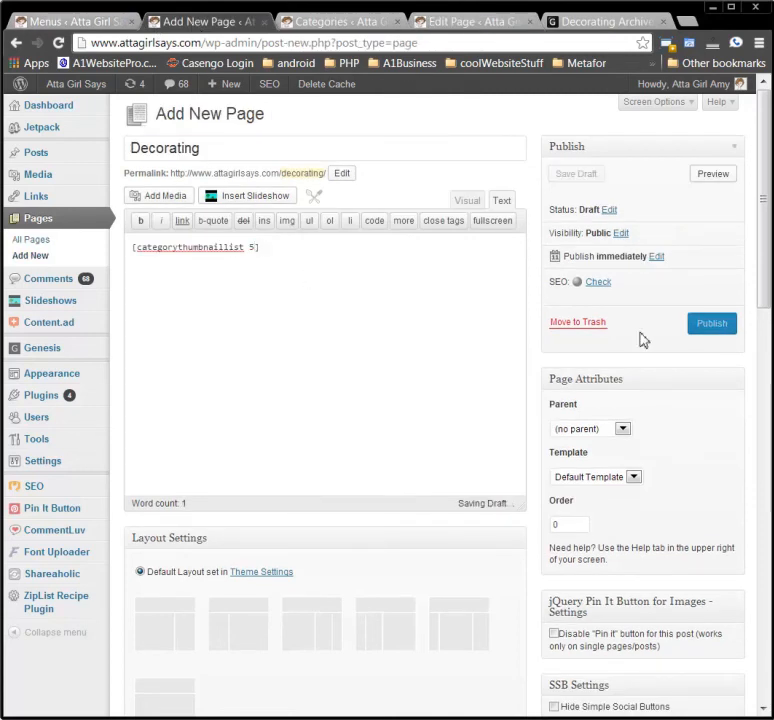
left_click(711, 323)
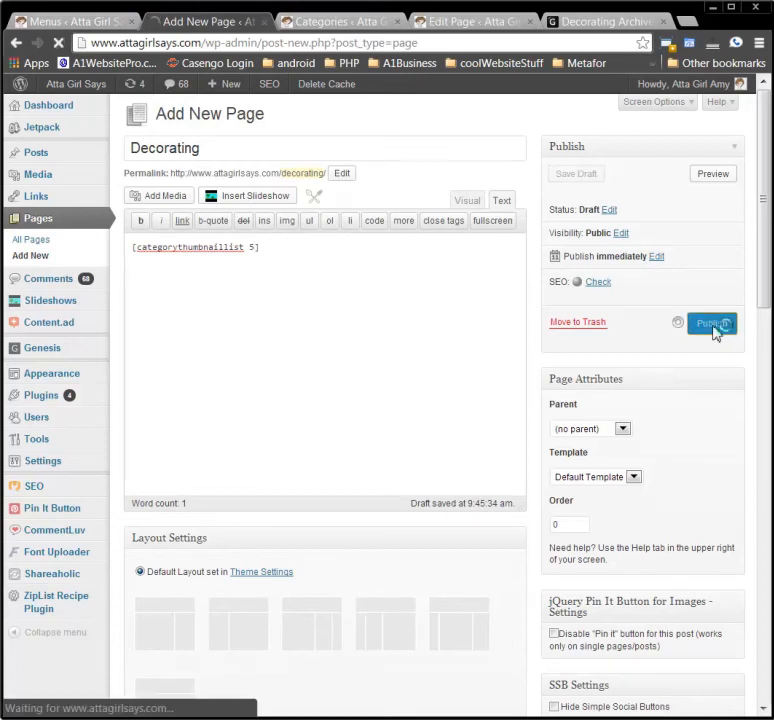
left_click(712, 324)
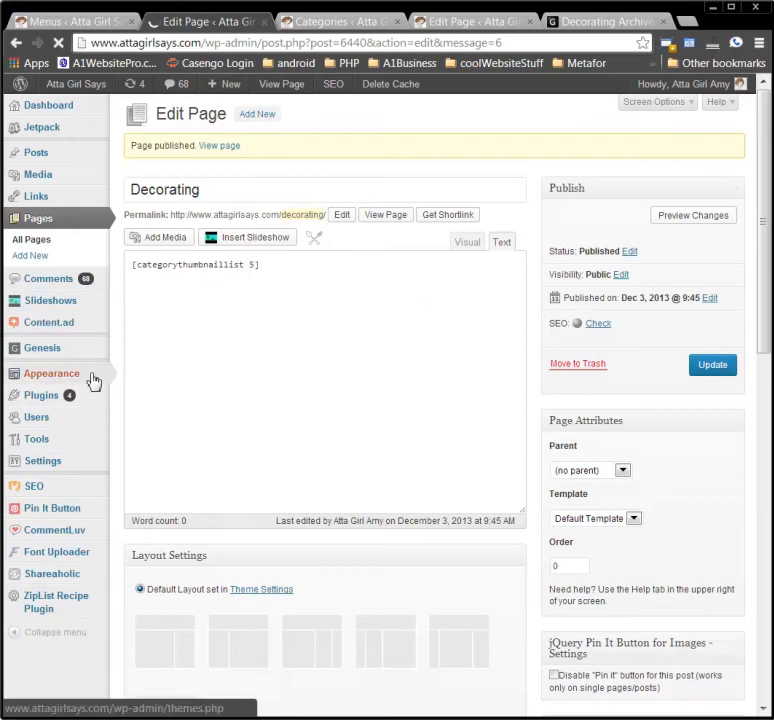
mouse_move(72, 373)
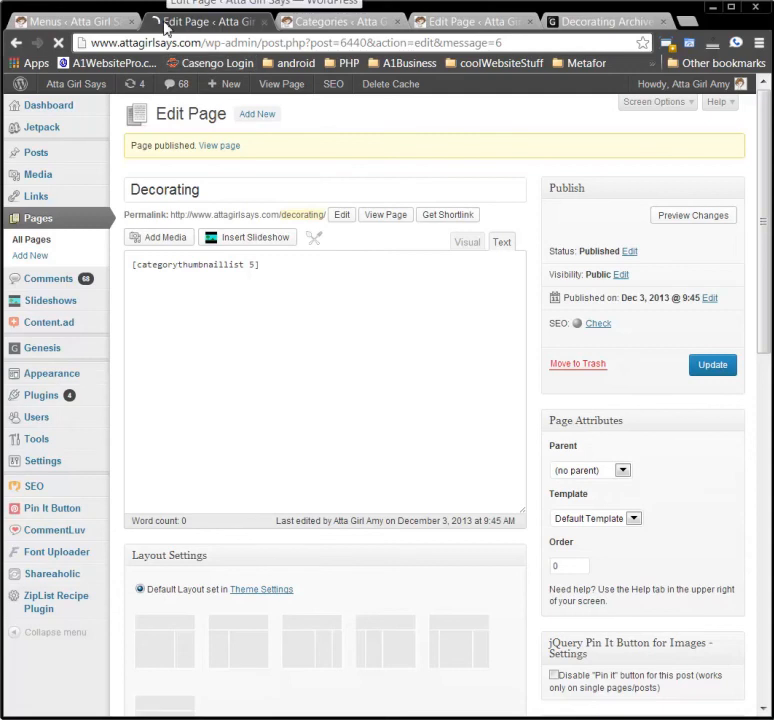
mouse_move(64, 384)
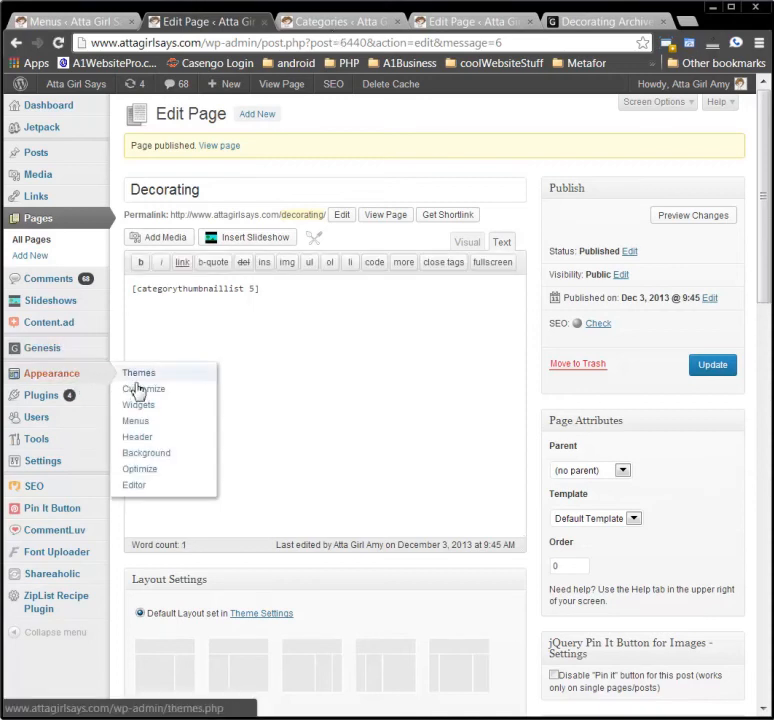
Nest the Decorating page under Projects after Crafting, remove the category item, and save.
left_click(135, 420)
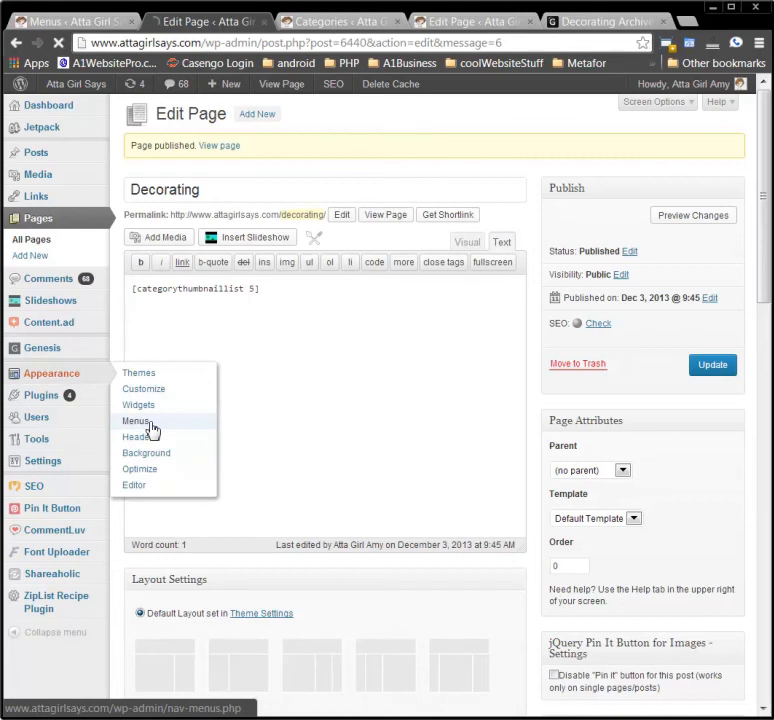
left_click(135, 421)
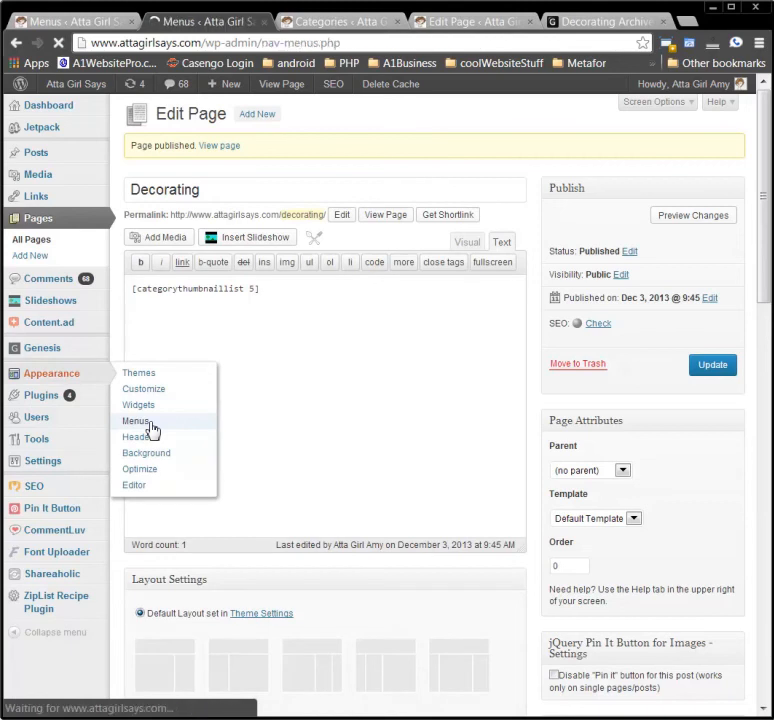
left_click(135, 420)
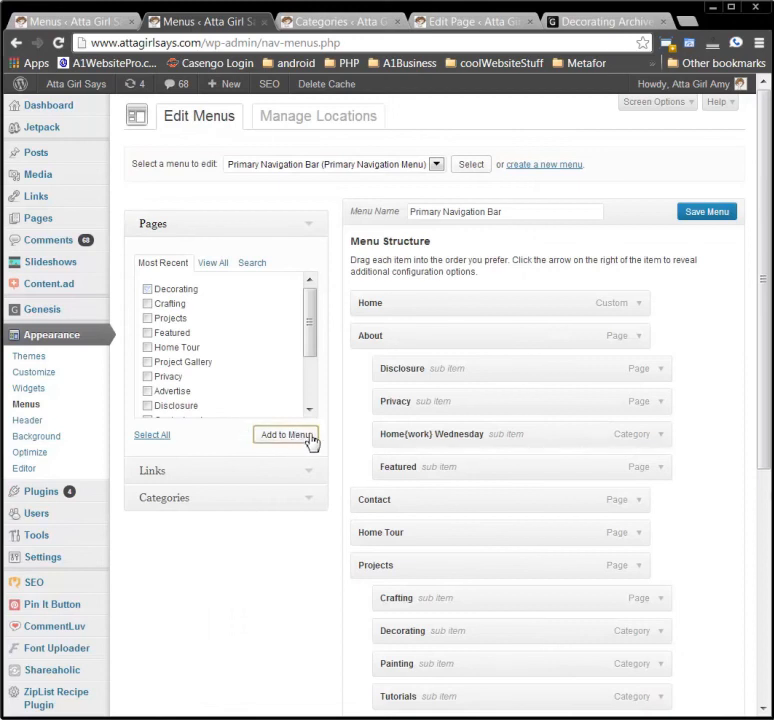
mouse_move(421, 662)
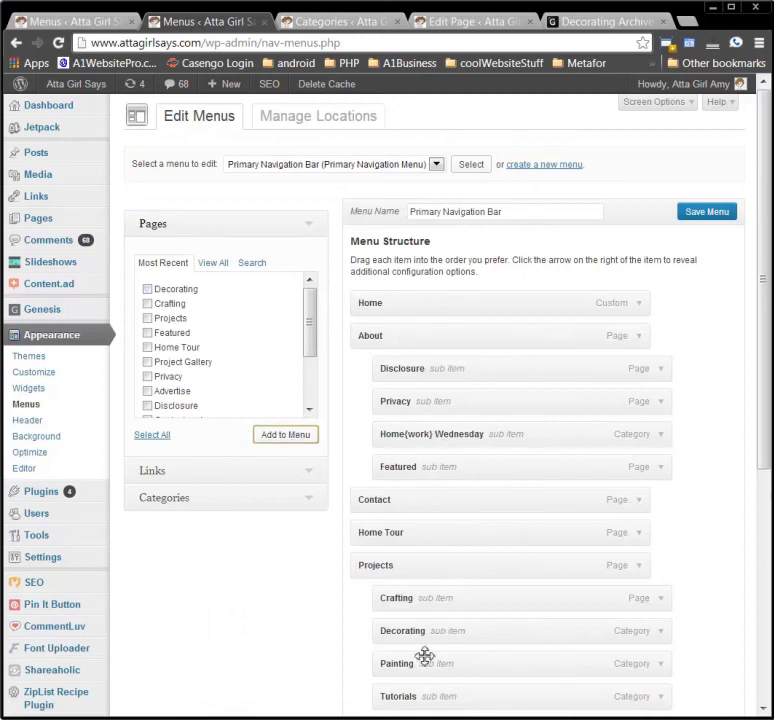
scroll("down", 3)
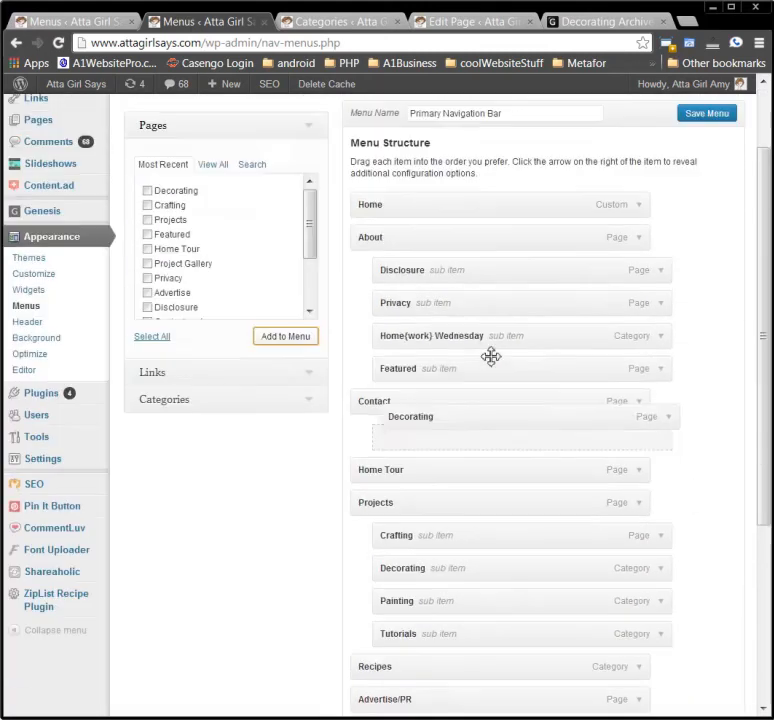
left_click_drag(490, 416, 497, 504)
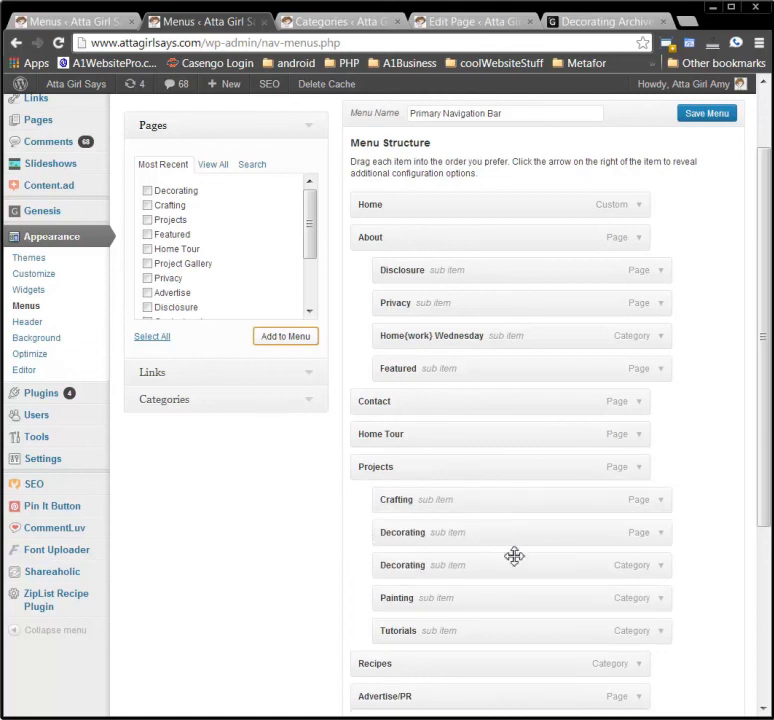
mouse_move(679, 573)
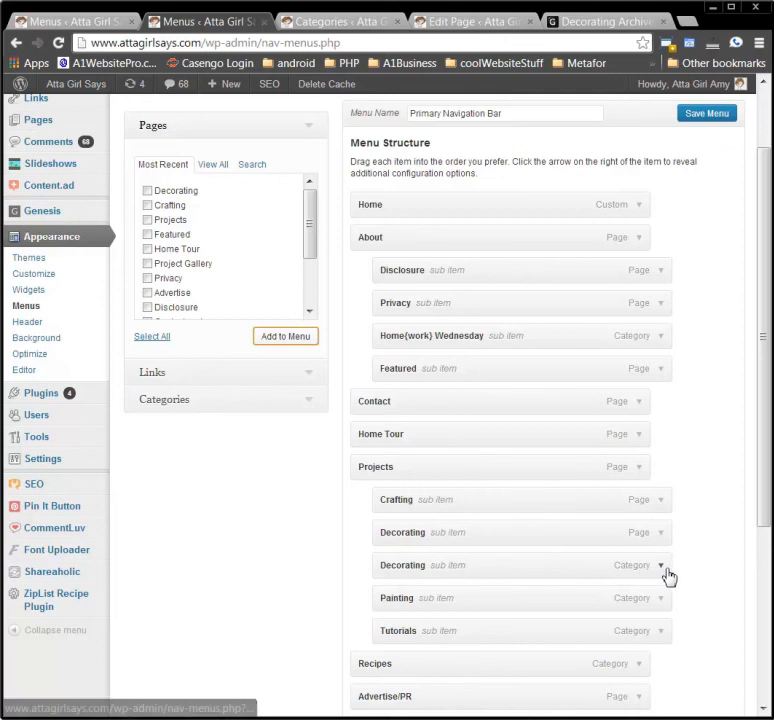
left_click(664, 561)
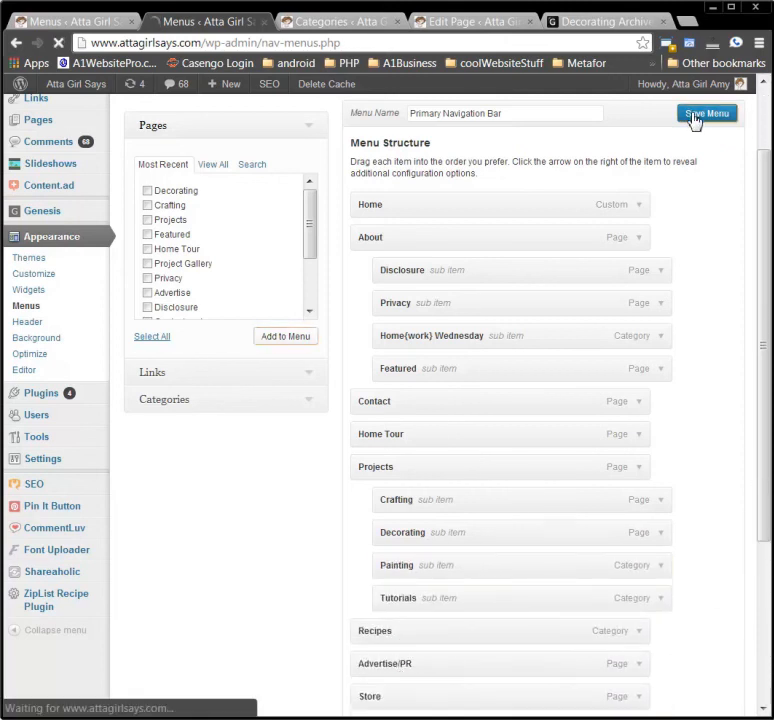
left_click(704, 113)
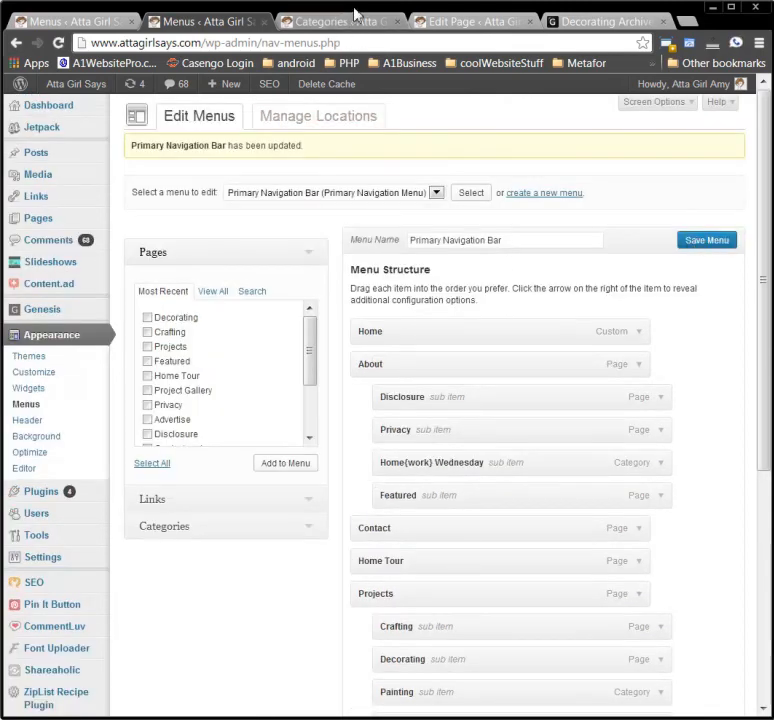
Open Projects > Decorating on the live site and scroll through its thumbnail grid.
left_click(604, 17)
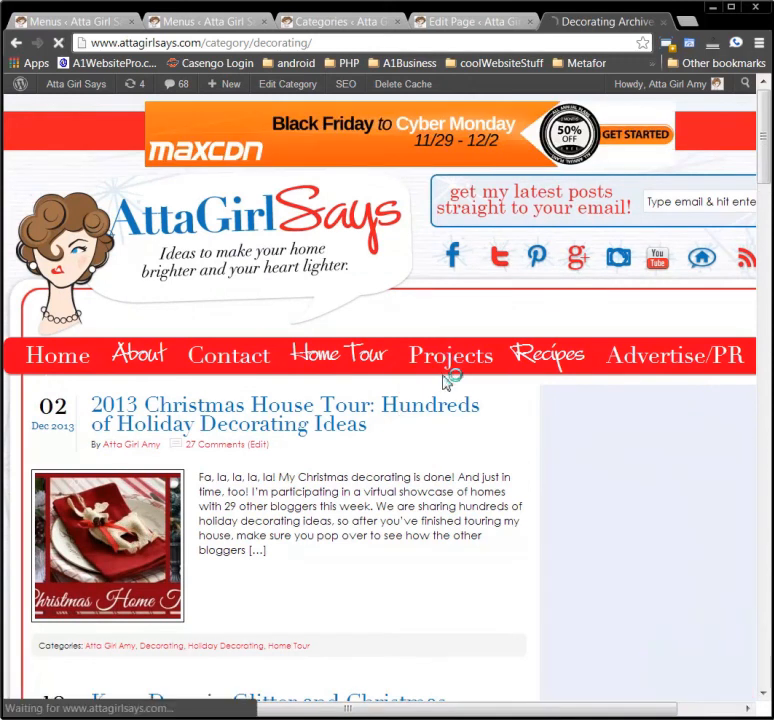
mouse_move(450, 355)
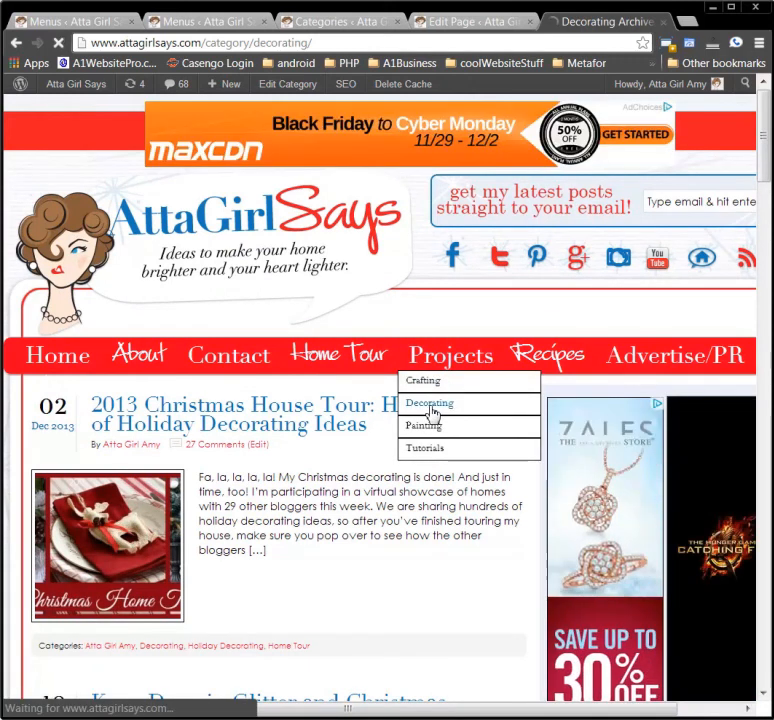
left_click(429, 403)
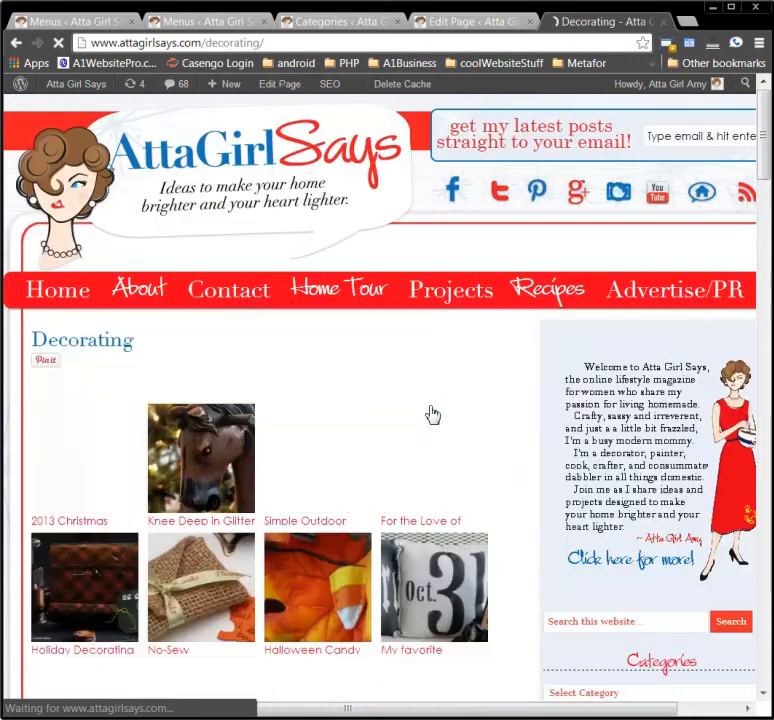
scroll("down", 3)
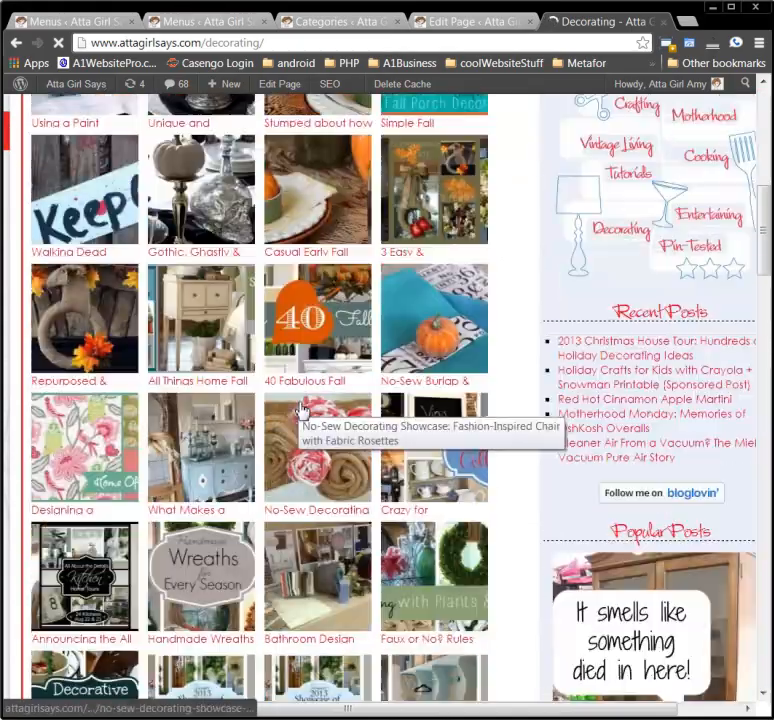
scroll("down", 3)
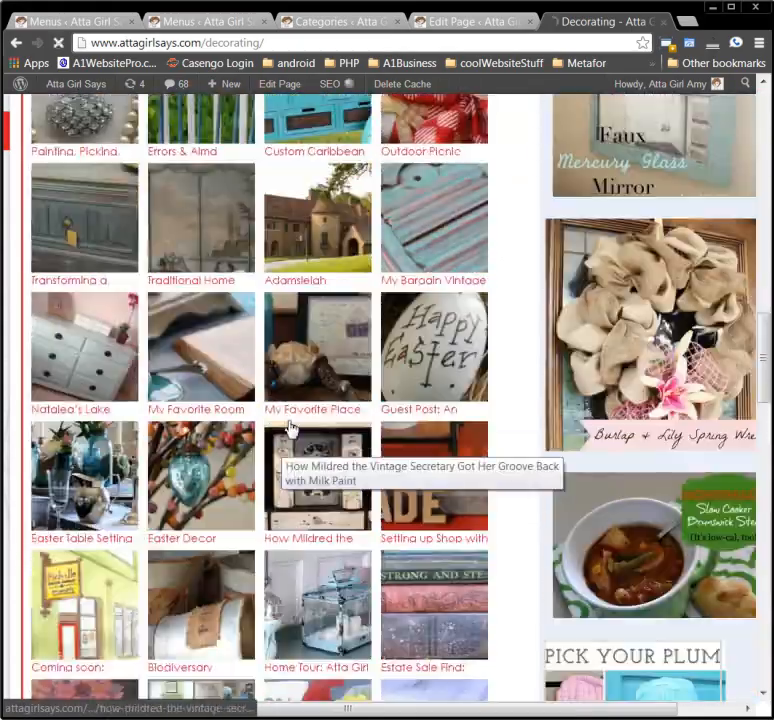
scroll("up", 3)
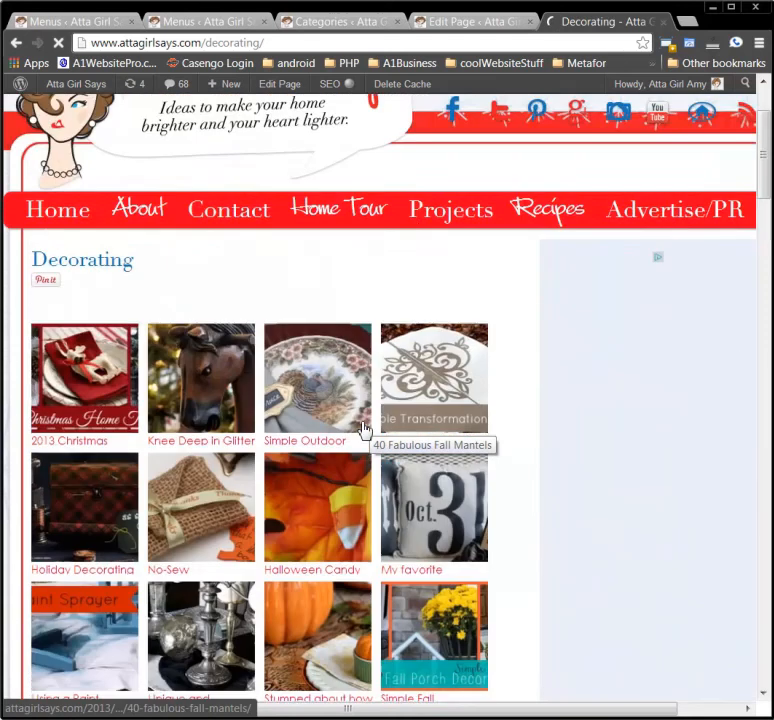